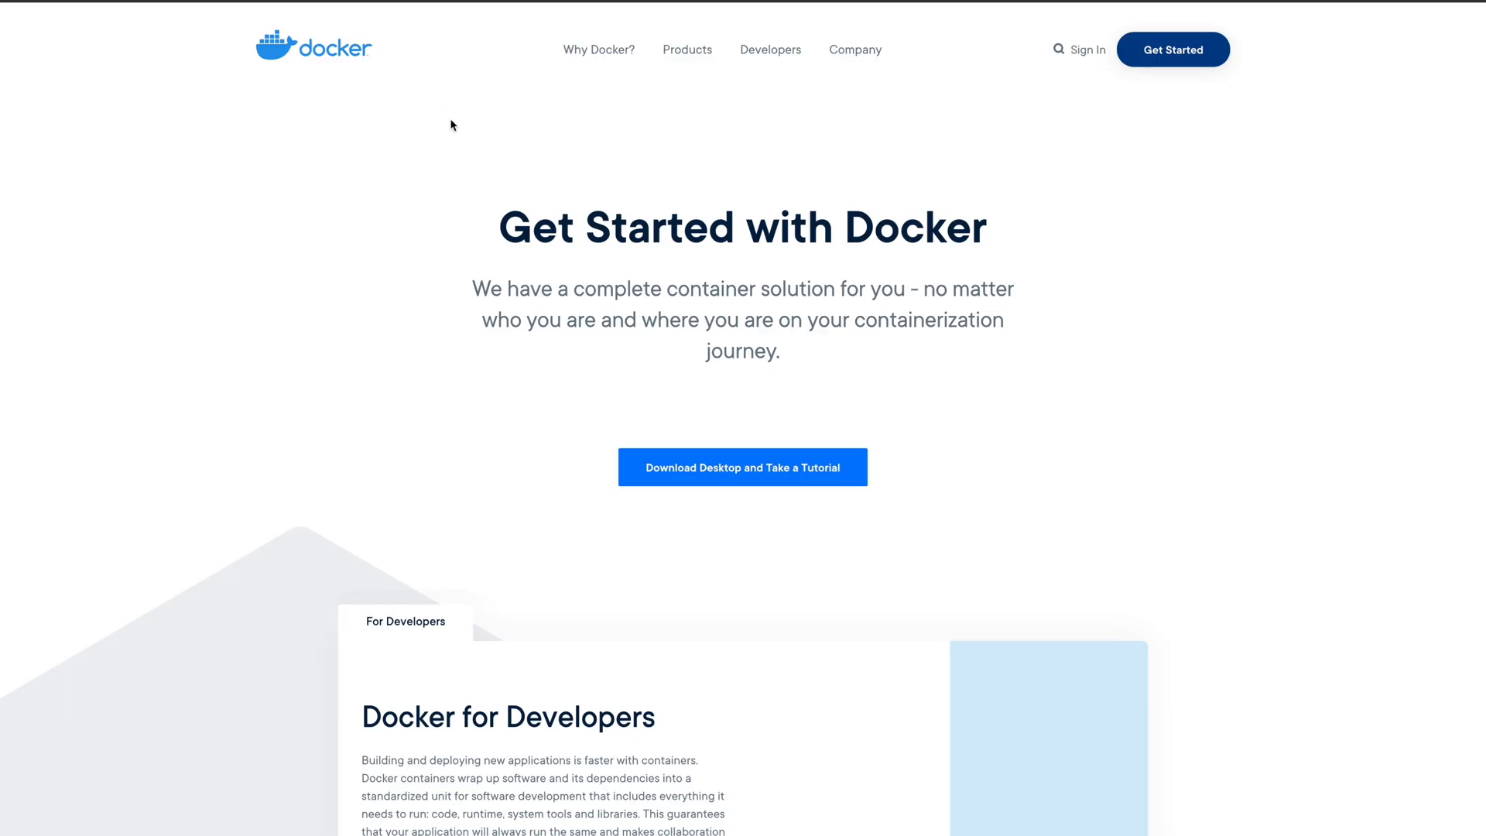
{"action": "mouse_move", "coordinate": [492, 68]}
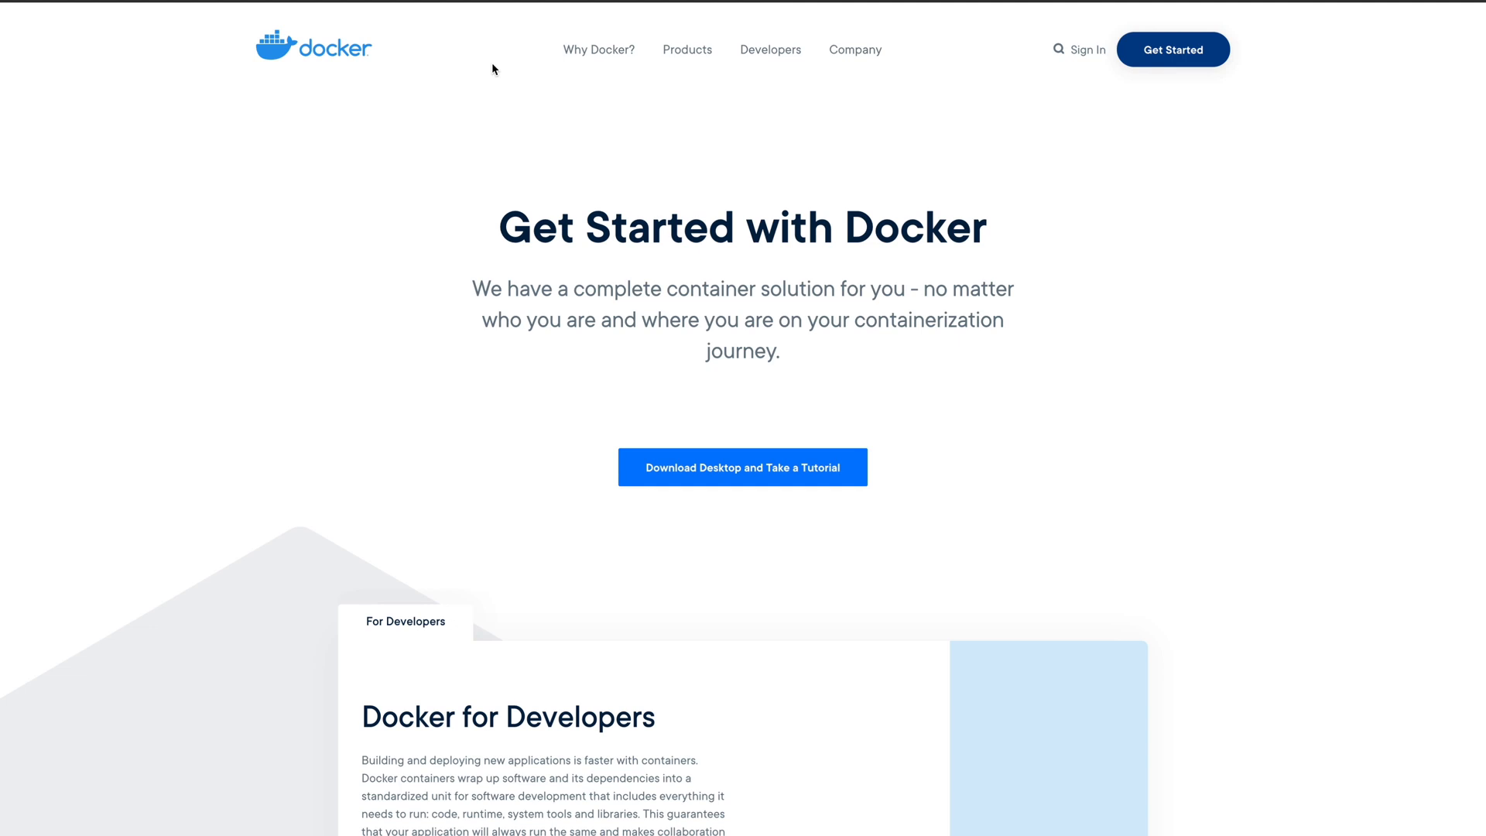
Step: Get Docker Desktop for Mac from Docker Hub's Docker CE editions and download it
{"action": "left_click", "coordinate": [742, 468]}
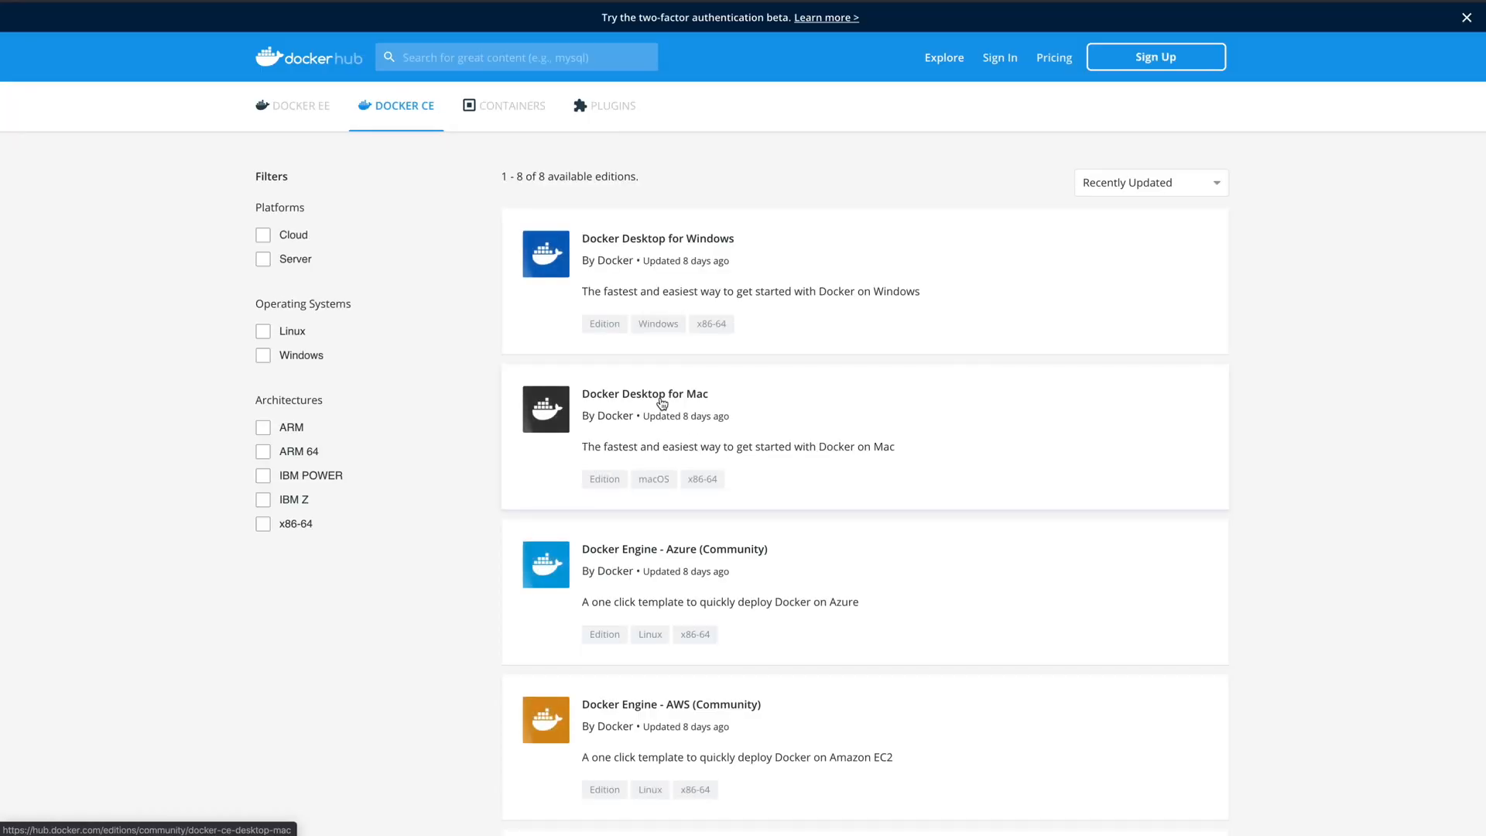
{"action": "left_click", "coordinate": [644, 395]}
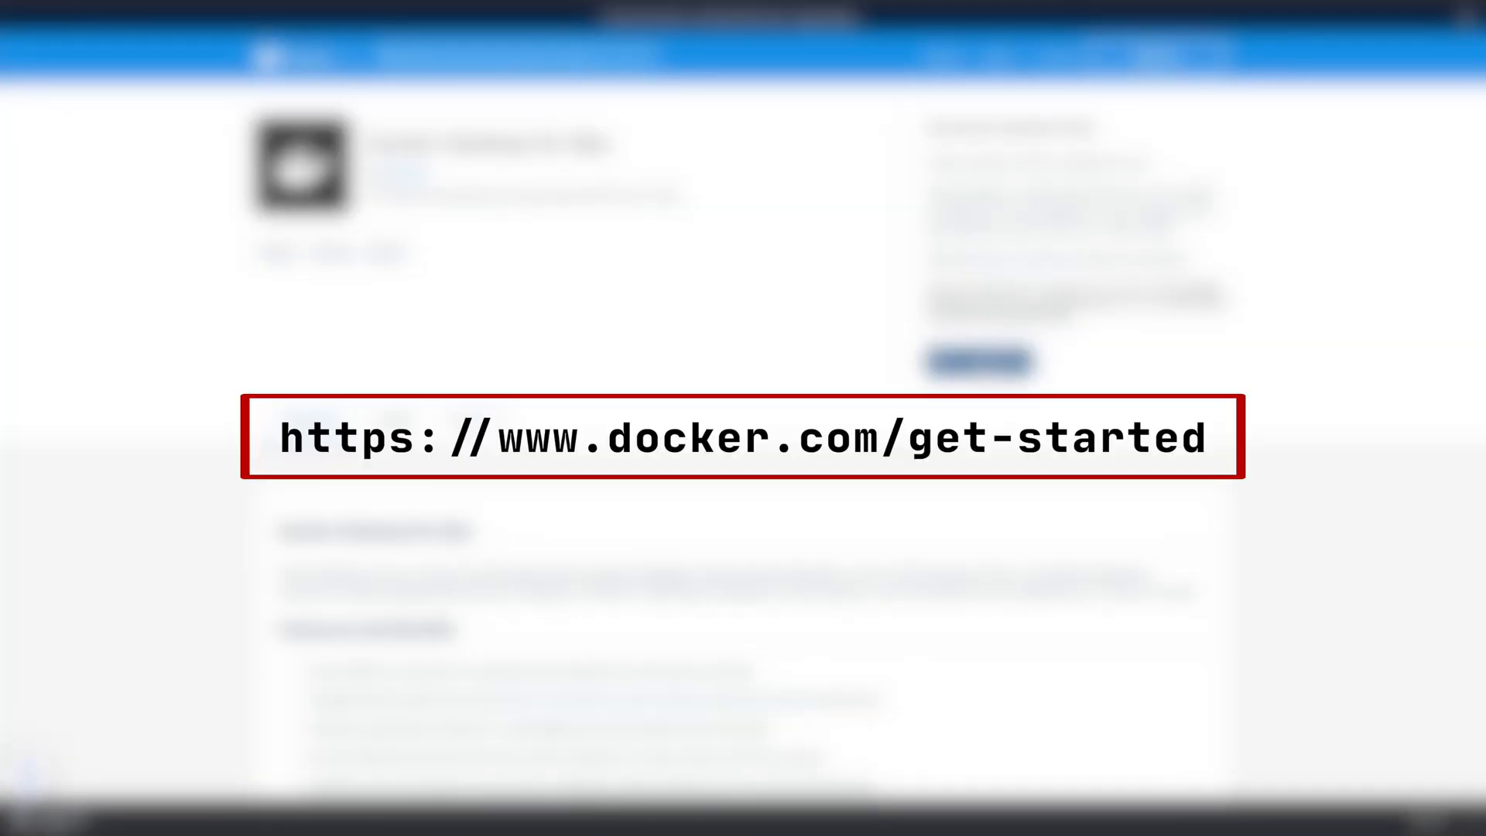
{"action": "left_click", "coordinate": [978, 362]}
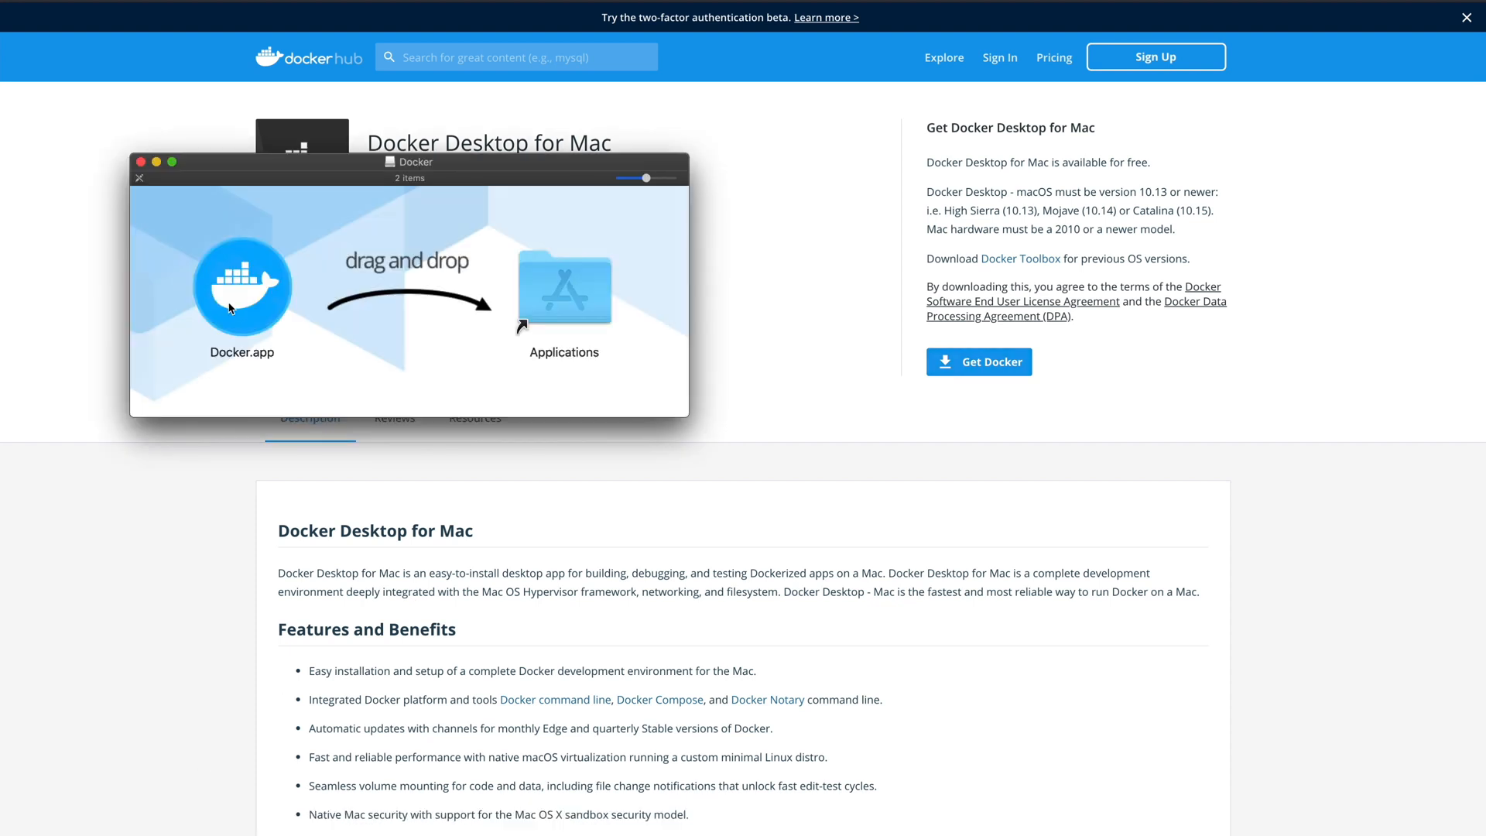
{"action": "left_click", "coordinate": [241, 287]}
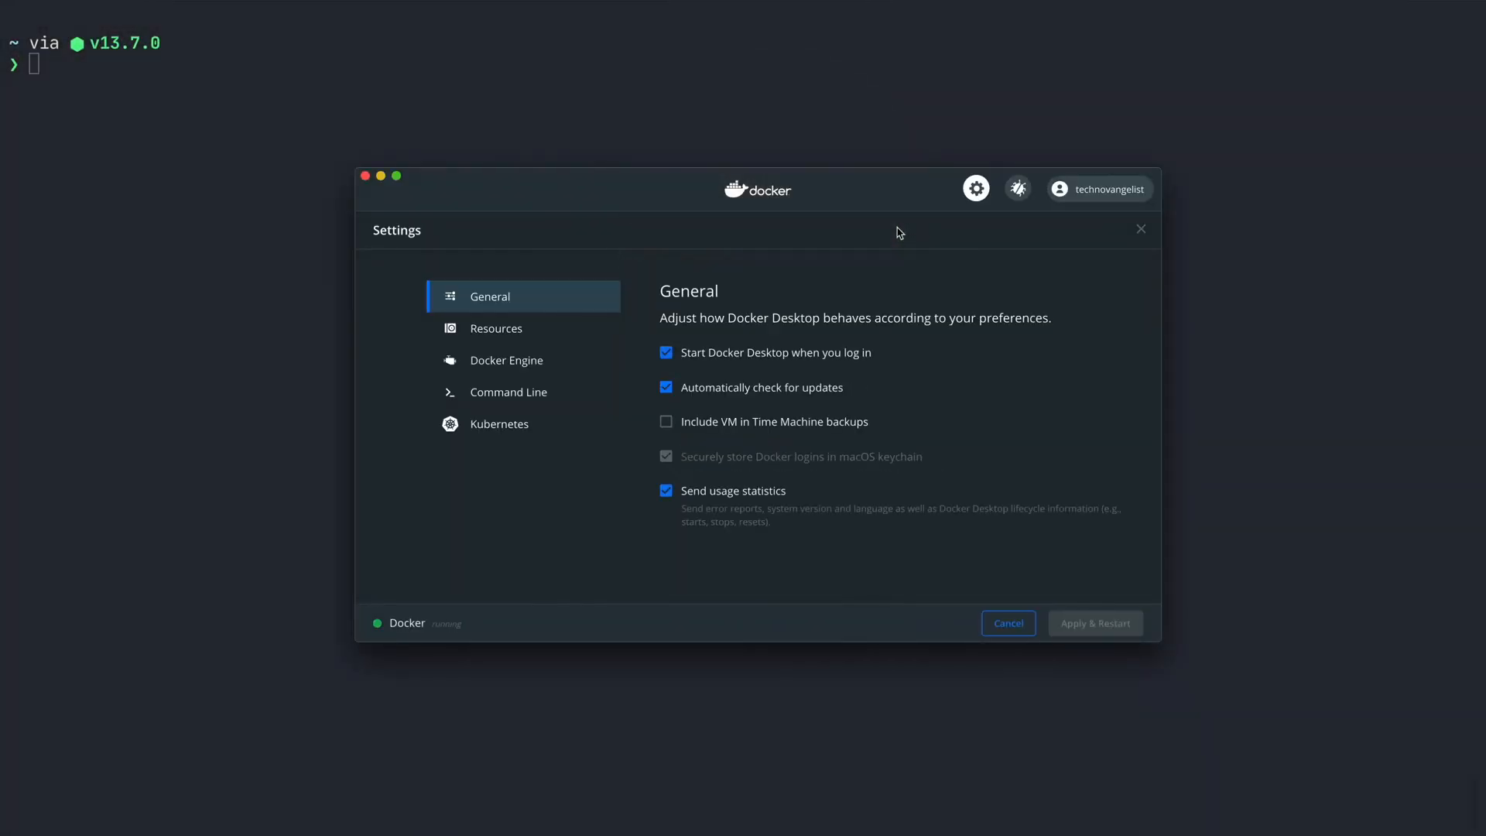
Step: Switch on Enable Kubernetes in Docker Desktop settings and apply with a restart
{"action": "left_click", "coordinate": [500, 424]}
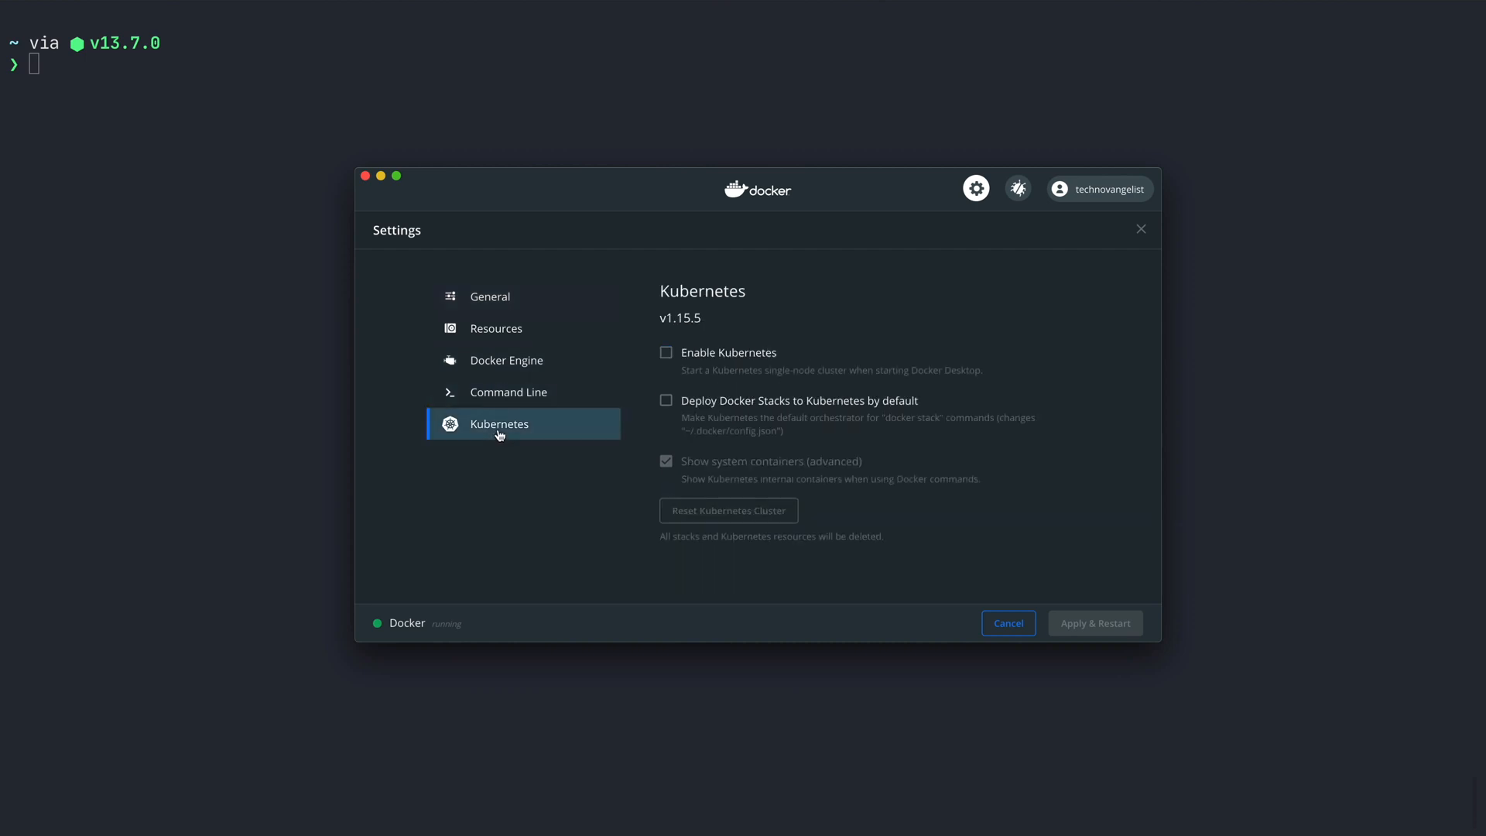
{"action": "left_click", "coordinate": [665, 351]}
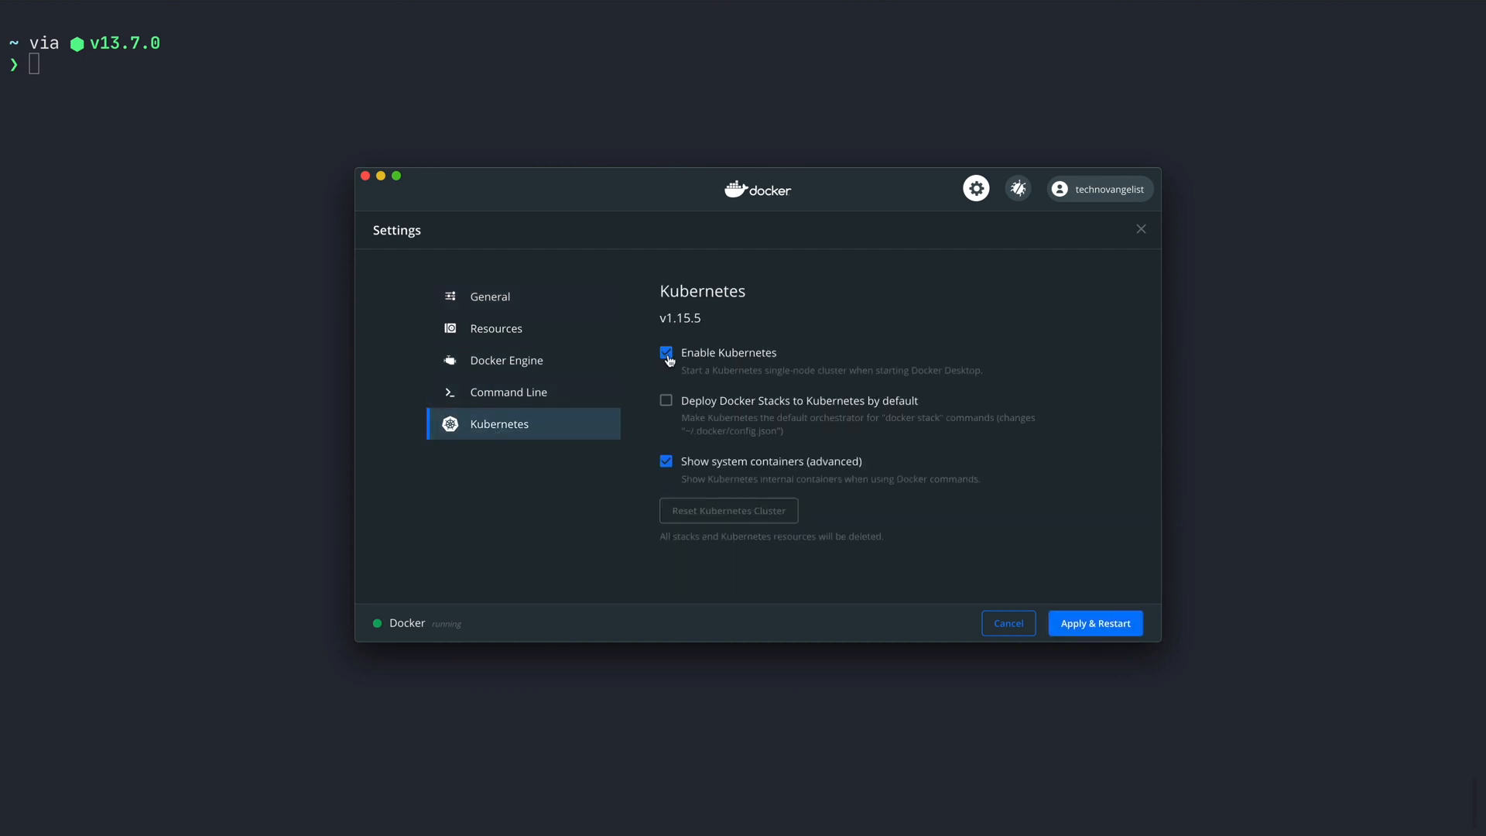
{"action": "left_click", "coordinate": [1094, 623]}
{"action": "type", "text": "kubectl version"}
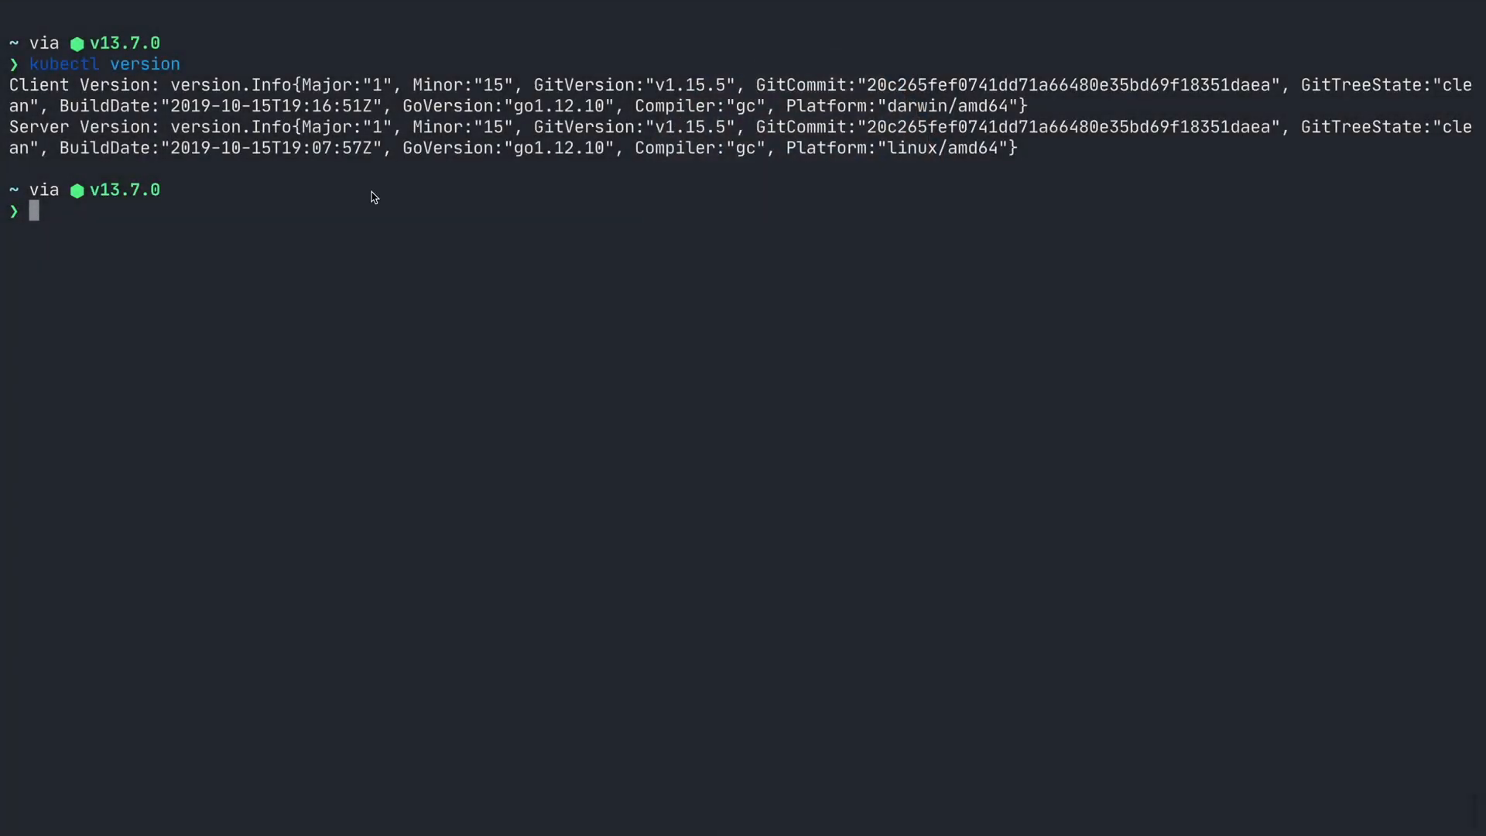
Step: Install and link kubernetes-cli with Homebrew, then list the cluster's pods and nodes
{"action": "type", "text": "brew install kubernetes-cli"}
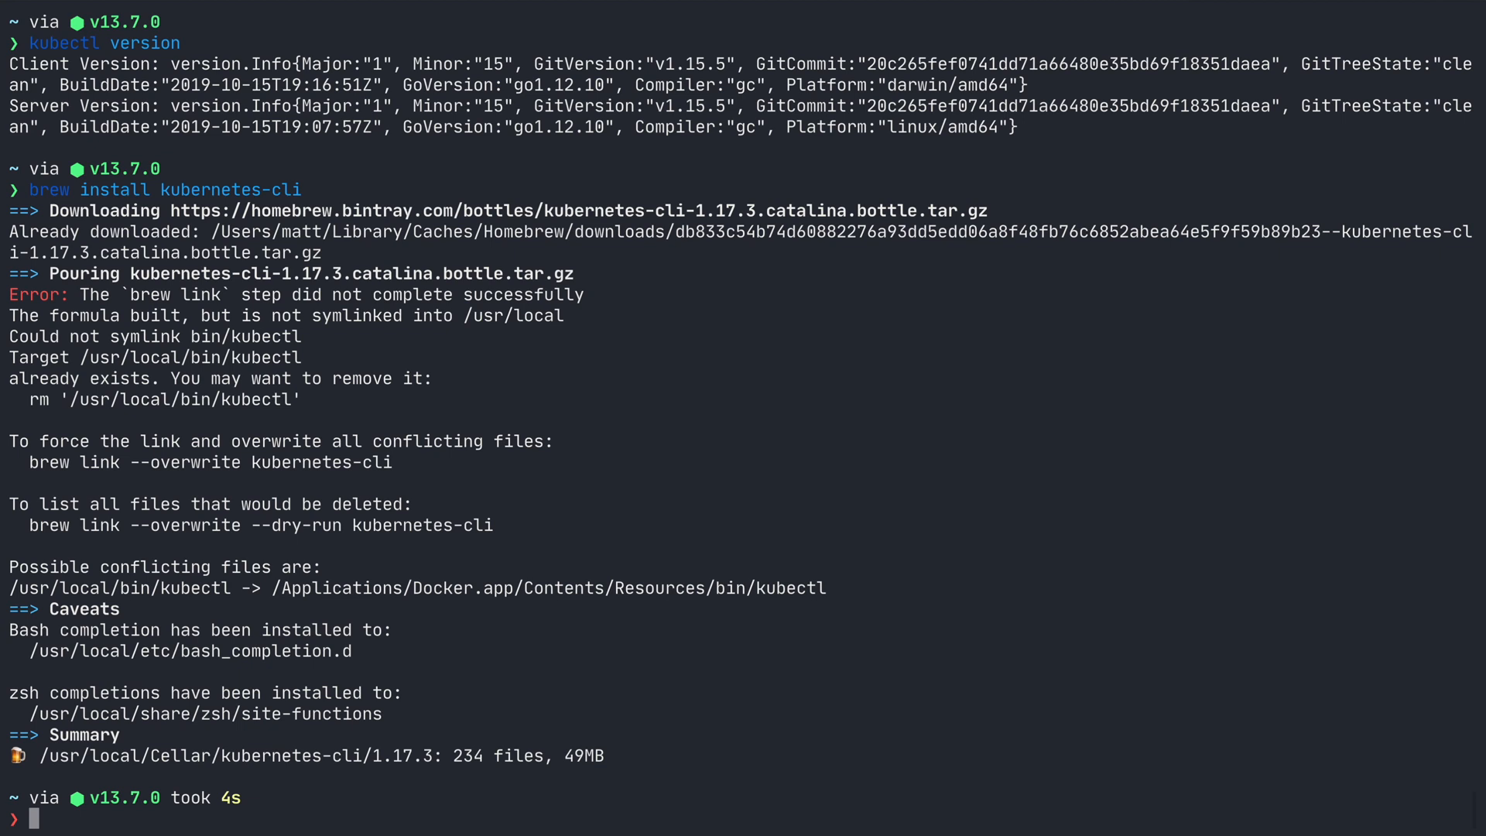
{"action": "type", "text": "brew link --overwrite kubernetes-cli"}
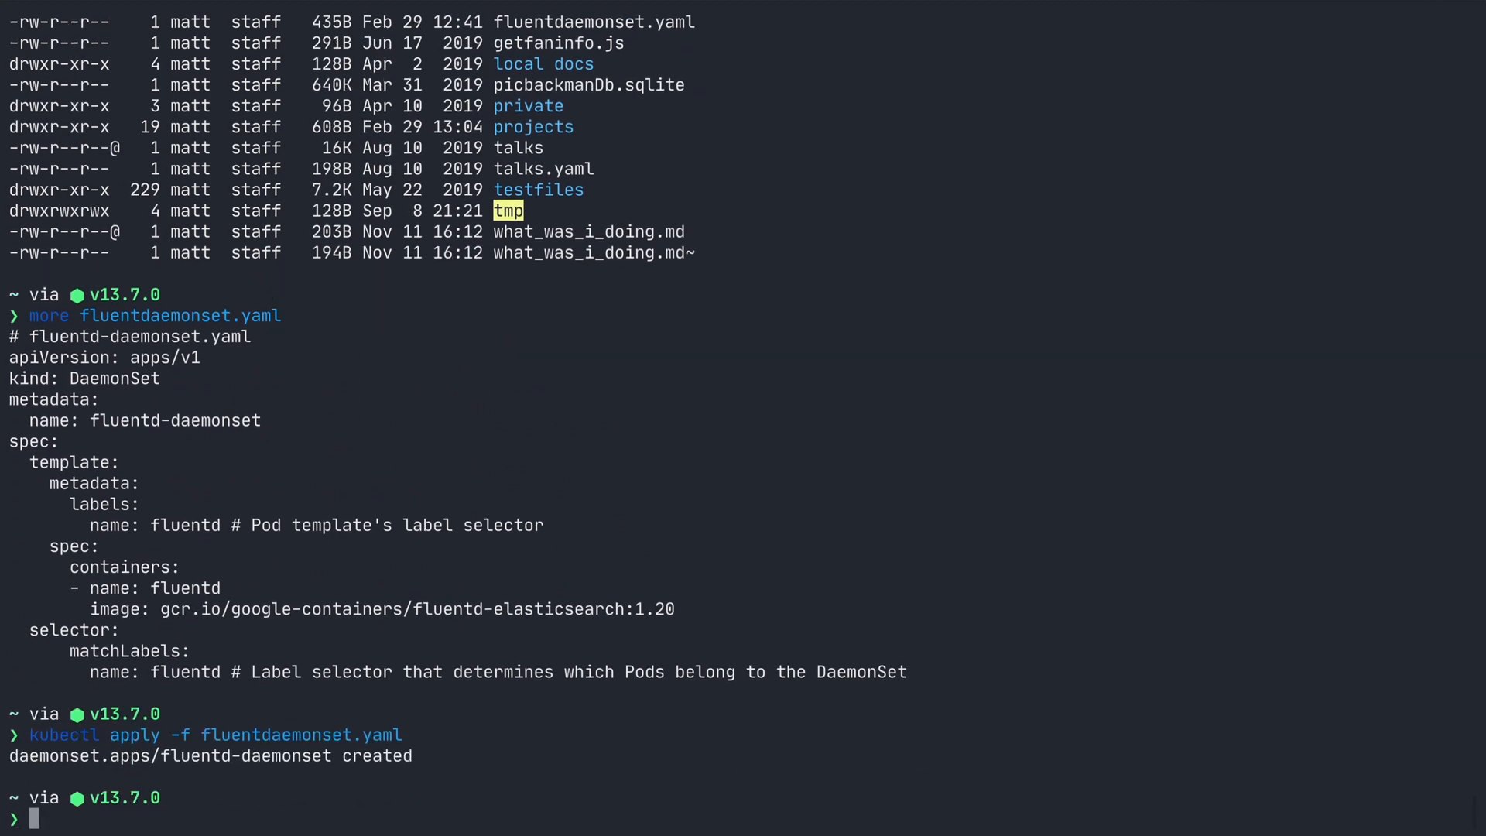
{"action": "type", "text": "kubectl get pods"}
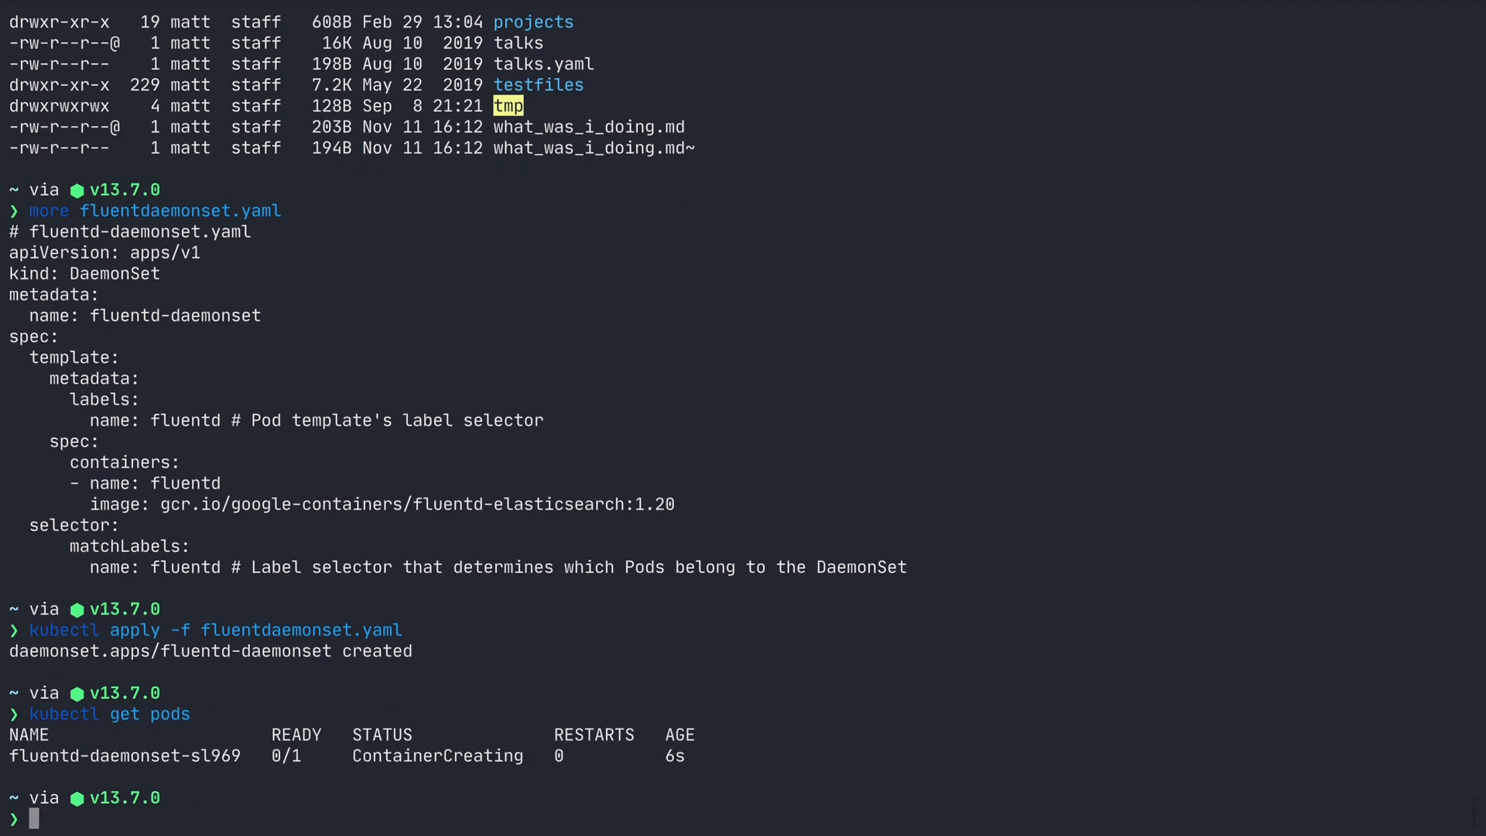
{"action": "type", "text": "kubectl get nodes"}
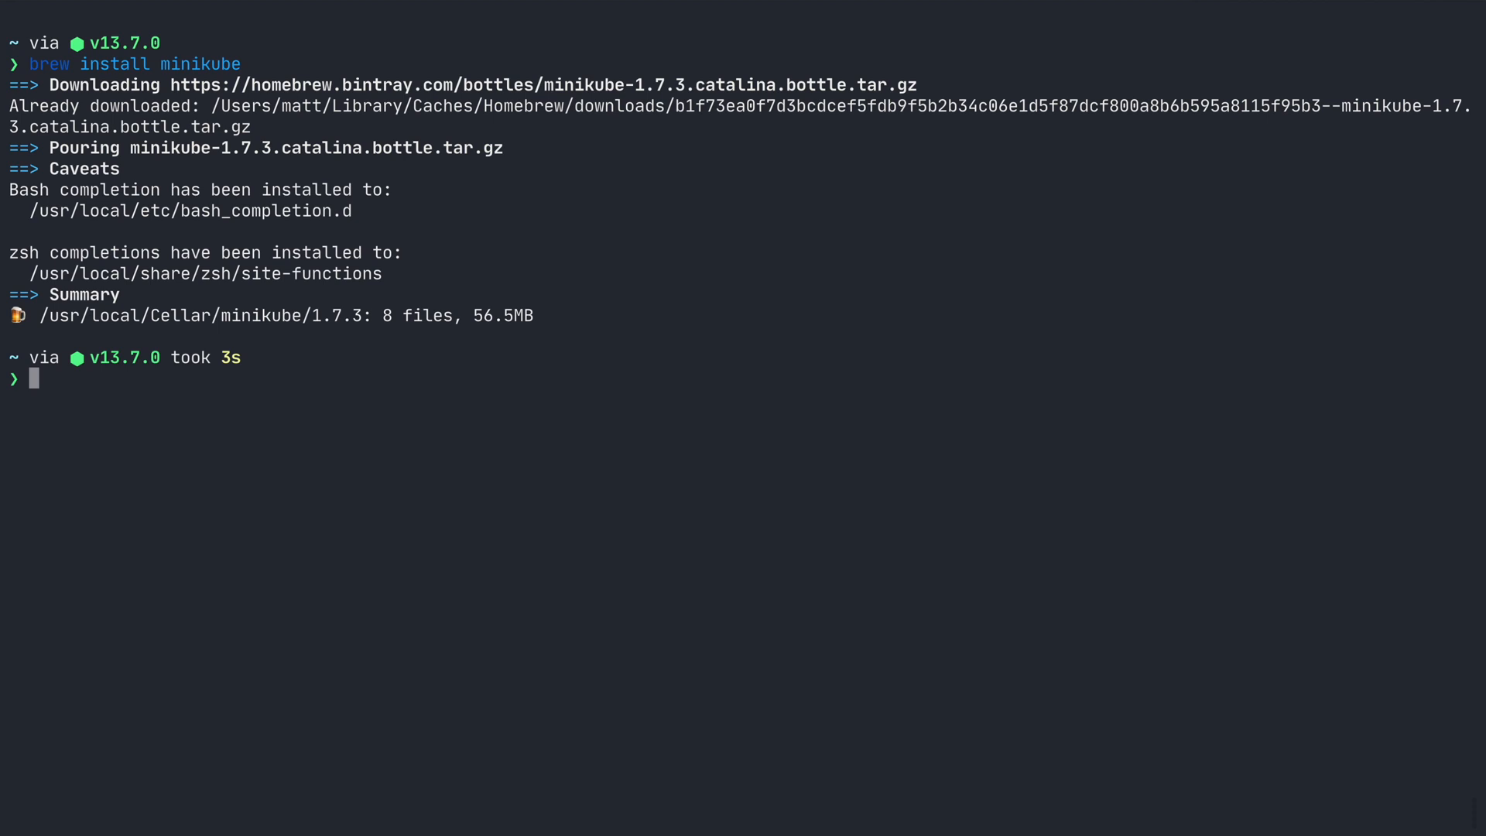
Step: On Minikube, check nodes and pods and apply fluentdaemonset.yaml until the fluentd pod runs
{"action": "type", "text": "minikube stop"}
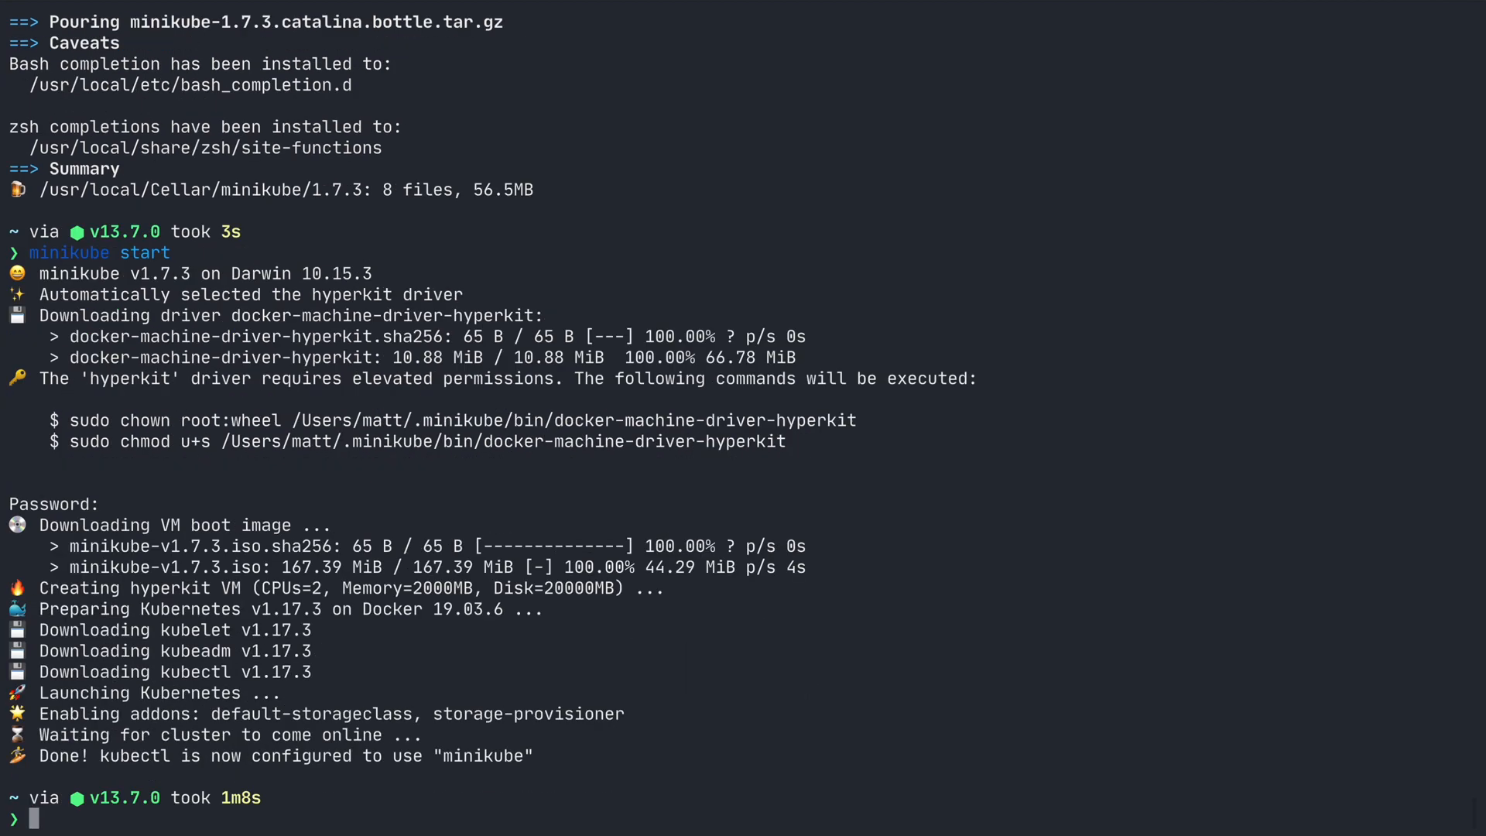
{"action": "type", "text": "kubectl get nodes"}
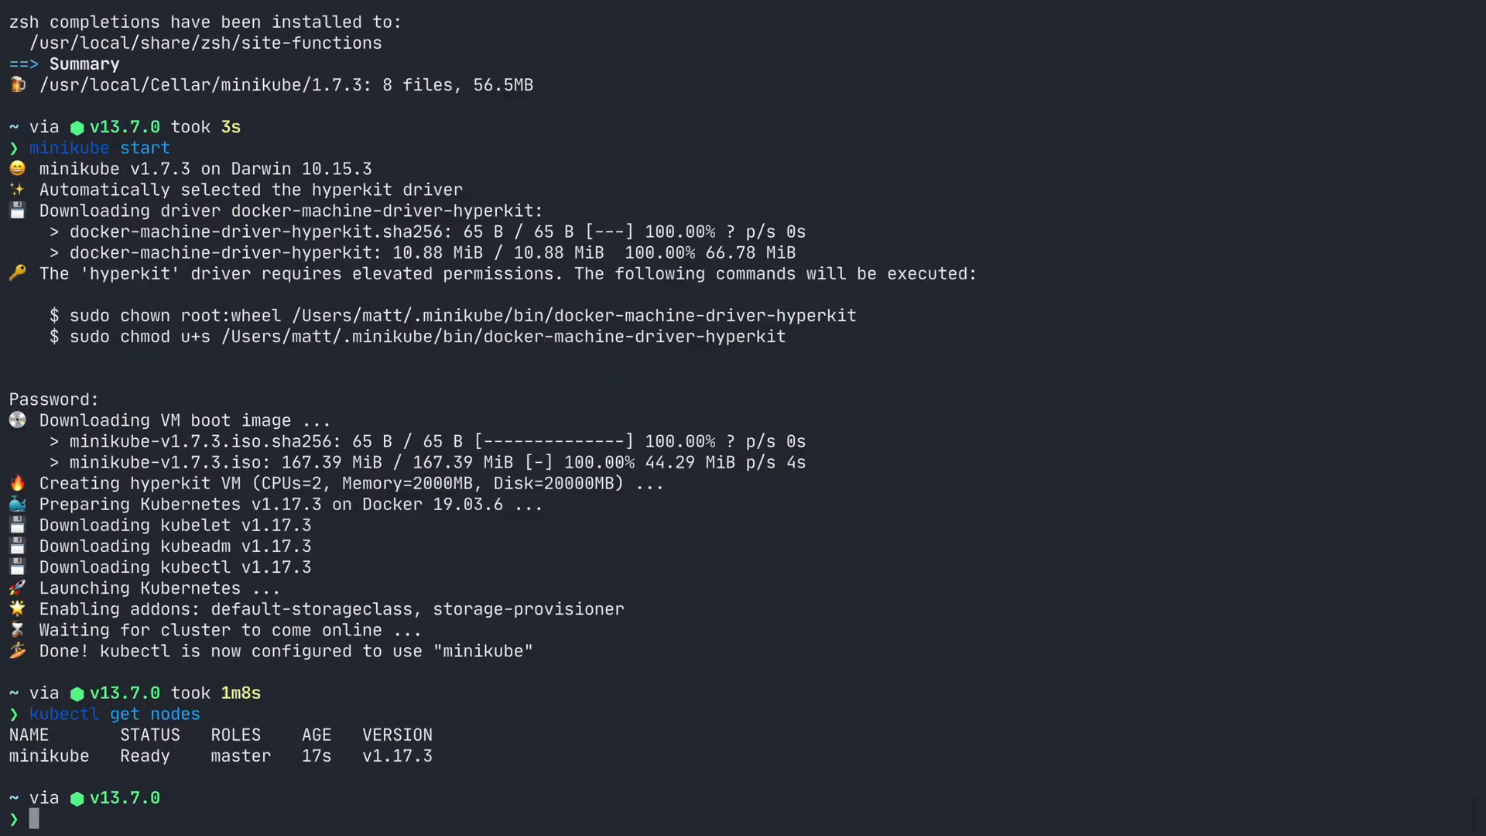
{"action": "type", "text": "kubectl get pods"}
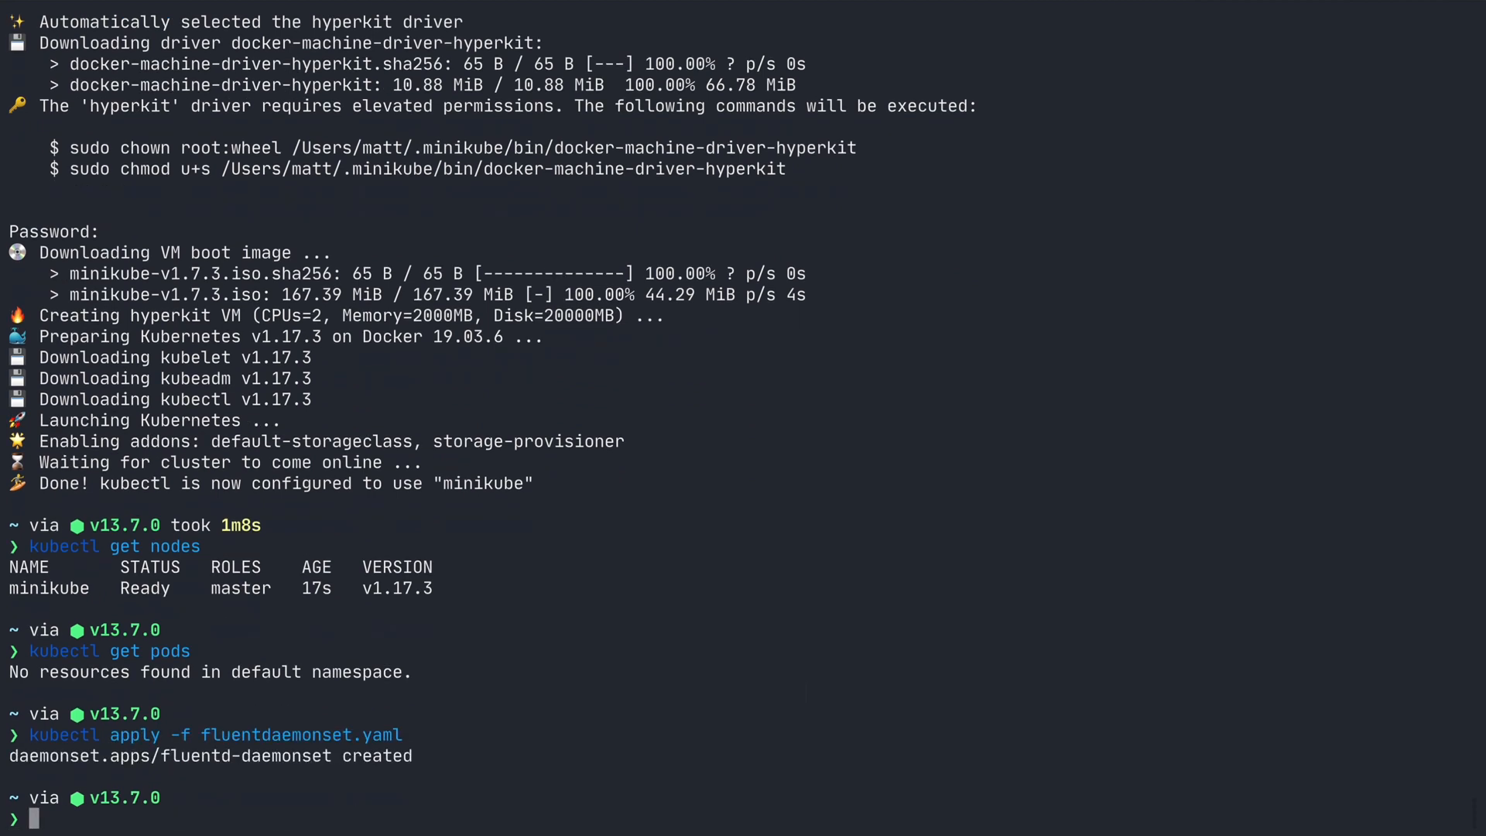
{"action": "type", "text": "kubectl get pods"}
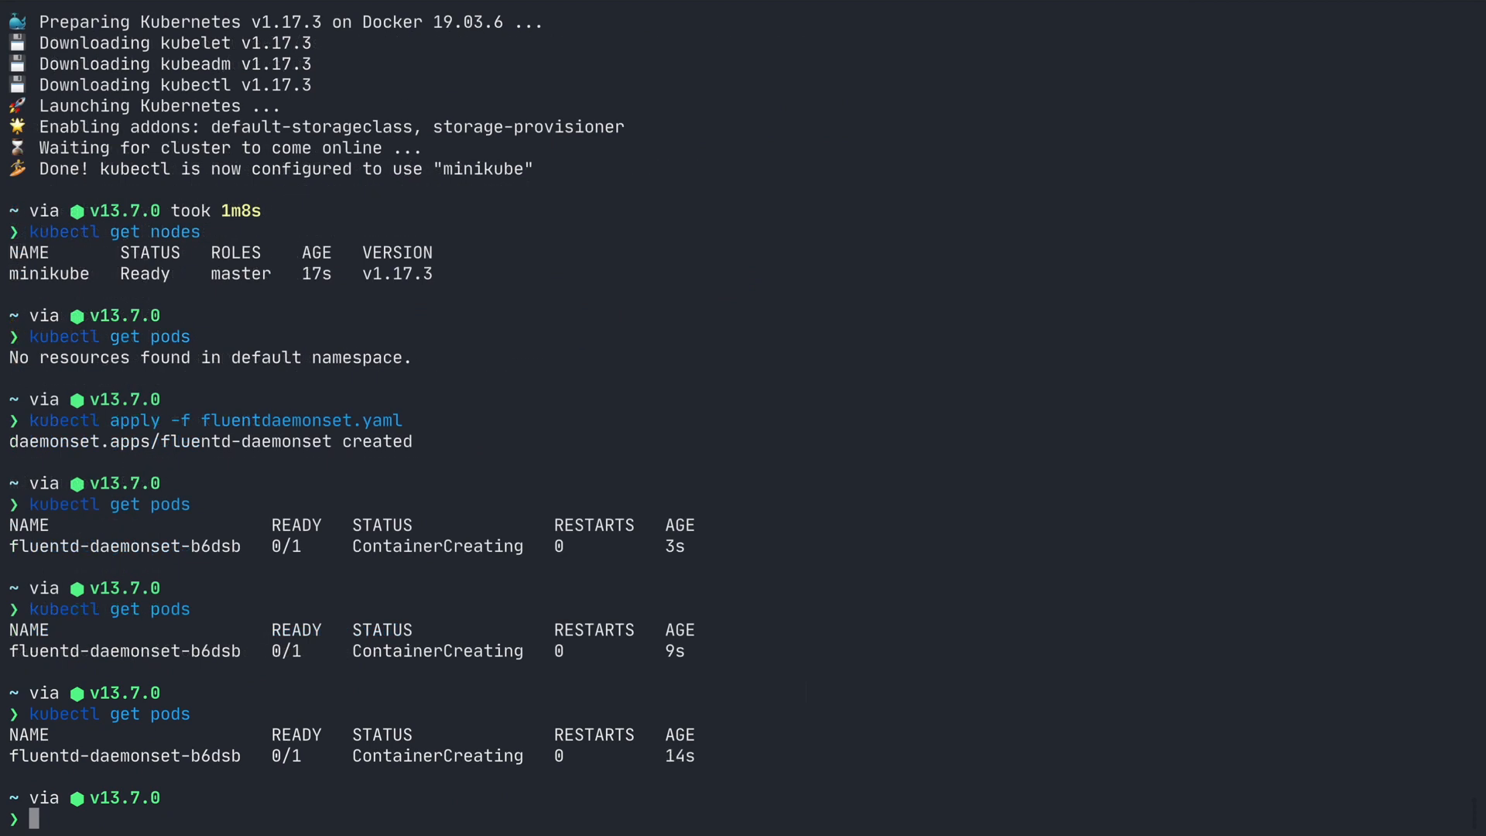
{"action": "type", "text": "kubectl apply -f fluentdaemonset.yaml"}
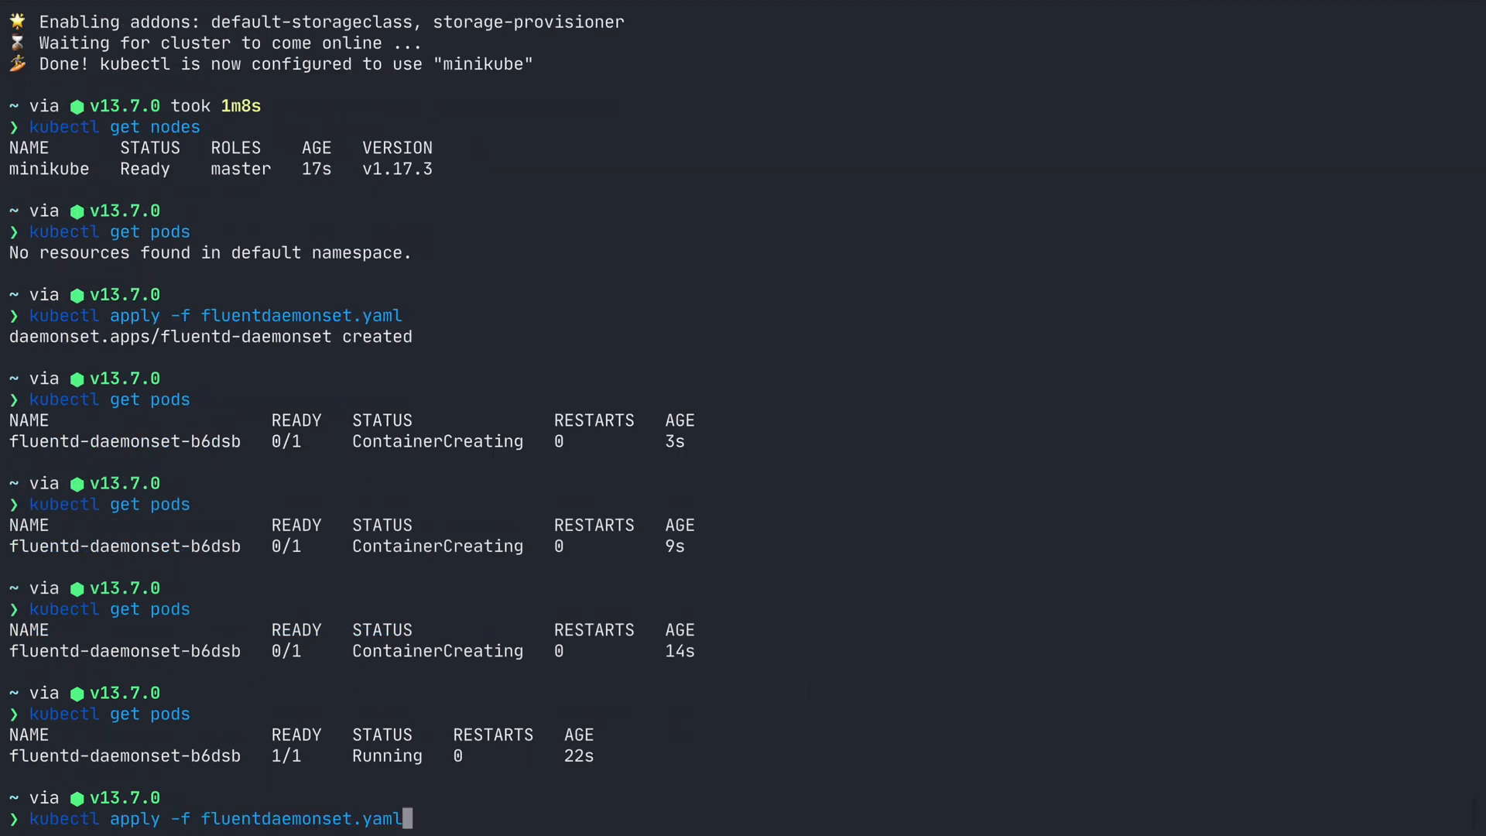
{"action": "key", "text": "Enter"}
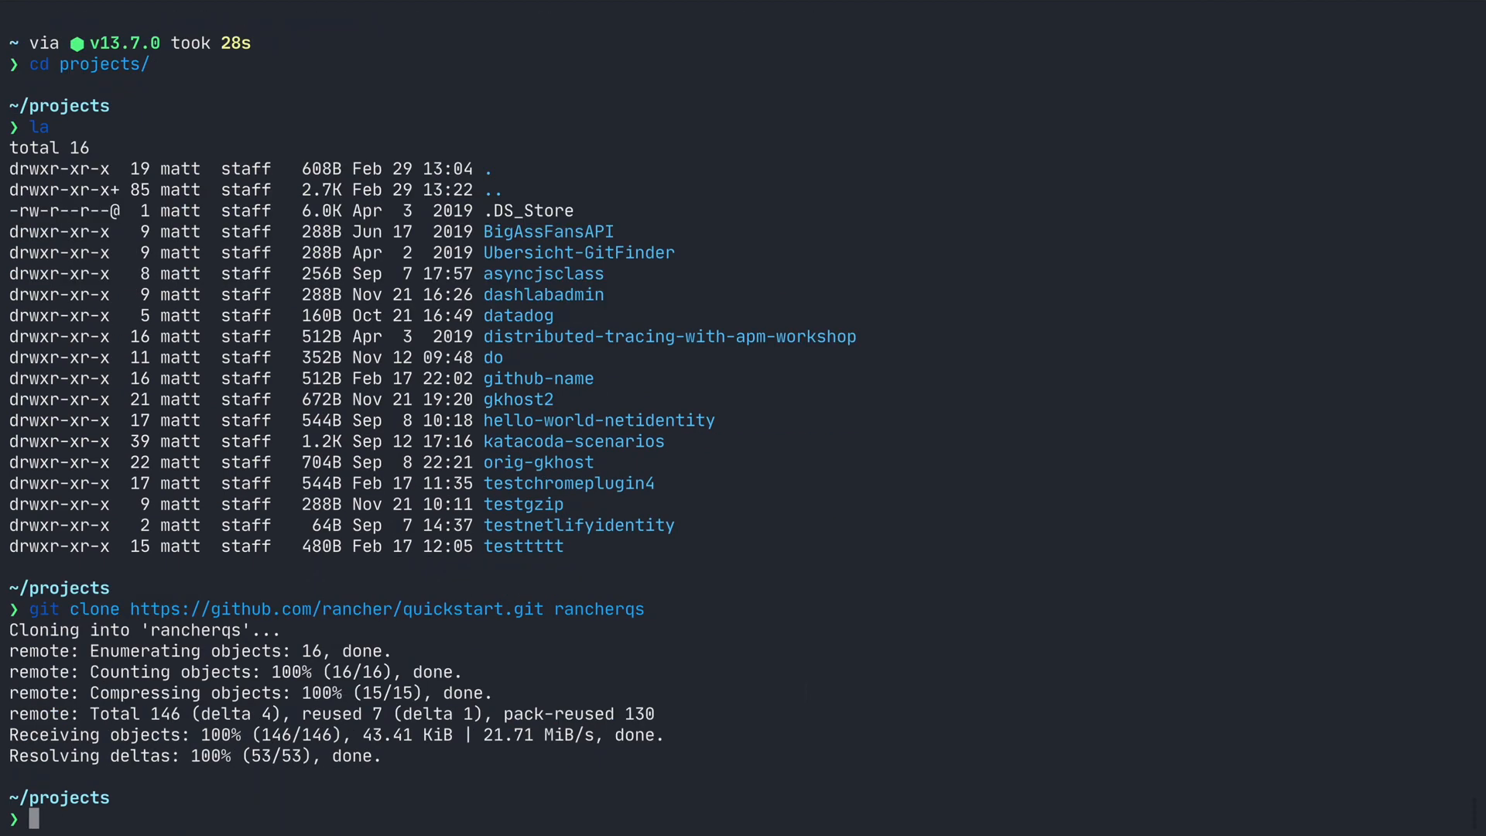
Step: Move into the cloned rancherqs repository and watch the Vagrant VMs provision
{"action": "type", "text": "cd rancherqs/"}
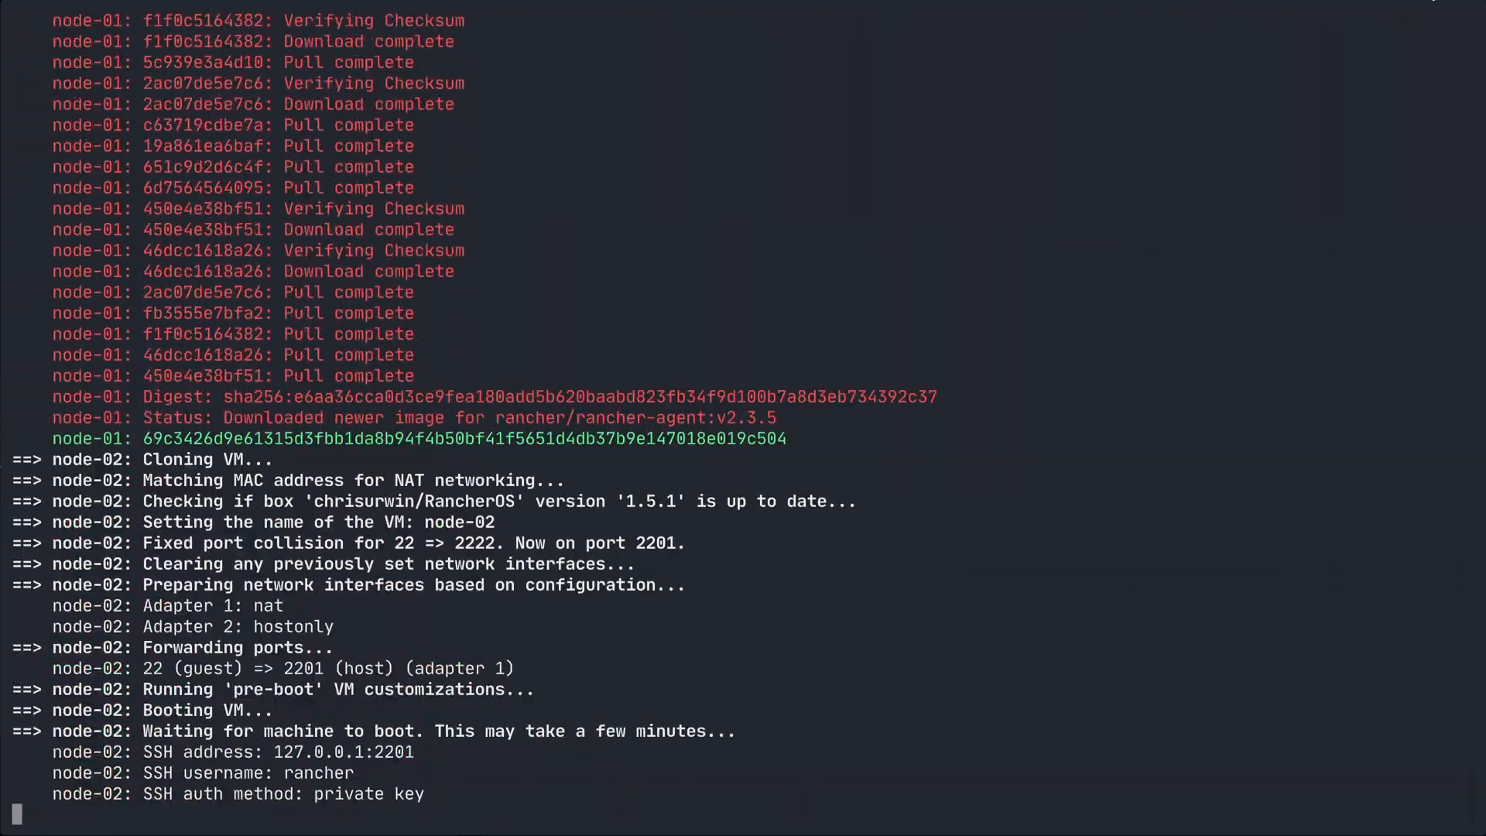
{"action": "scroll", "scroll_direction": "down", "scroll_amount": 3}
{"action": "type", "text": "ku"}
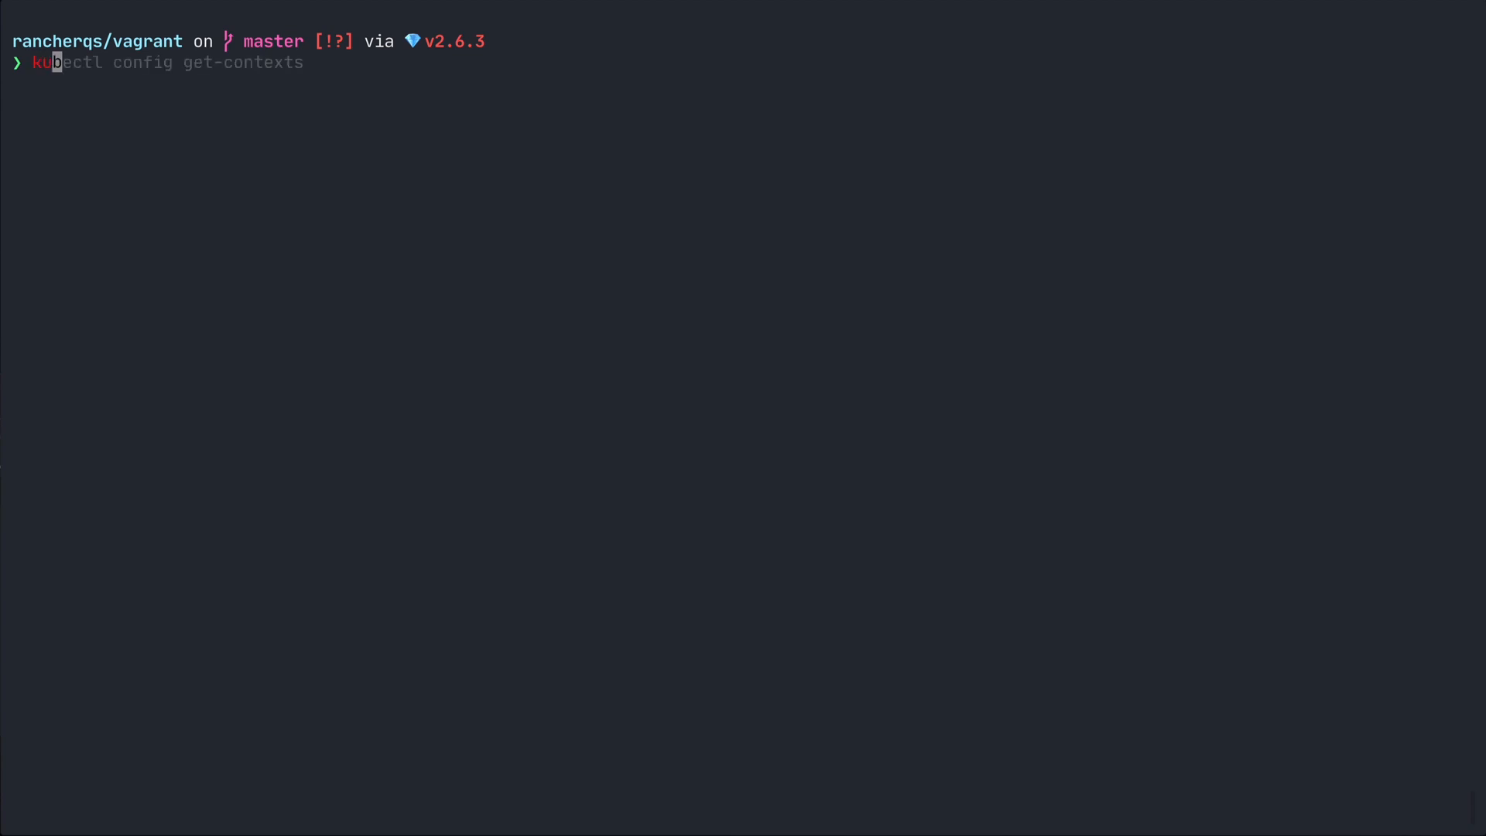
Step: List kubeconfig contexts showing docker-desktop, docker-for-desktop and current minikube
{"action": "key", "text": "Enter"}
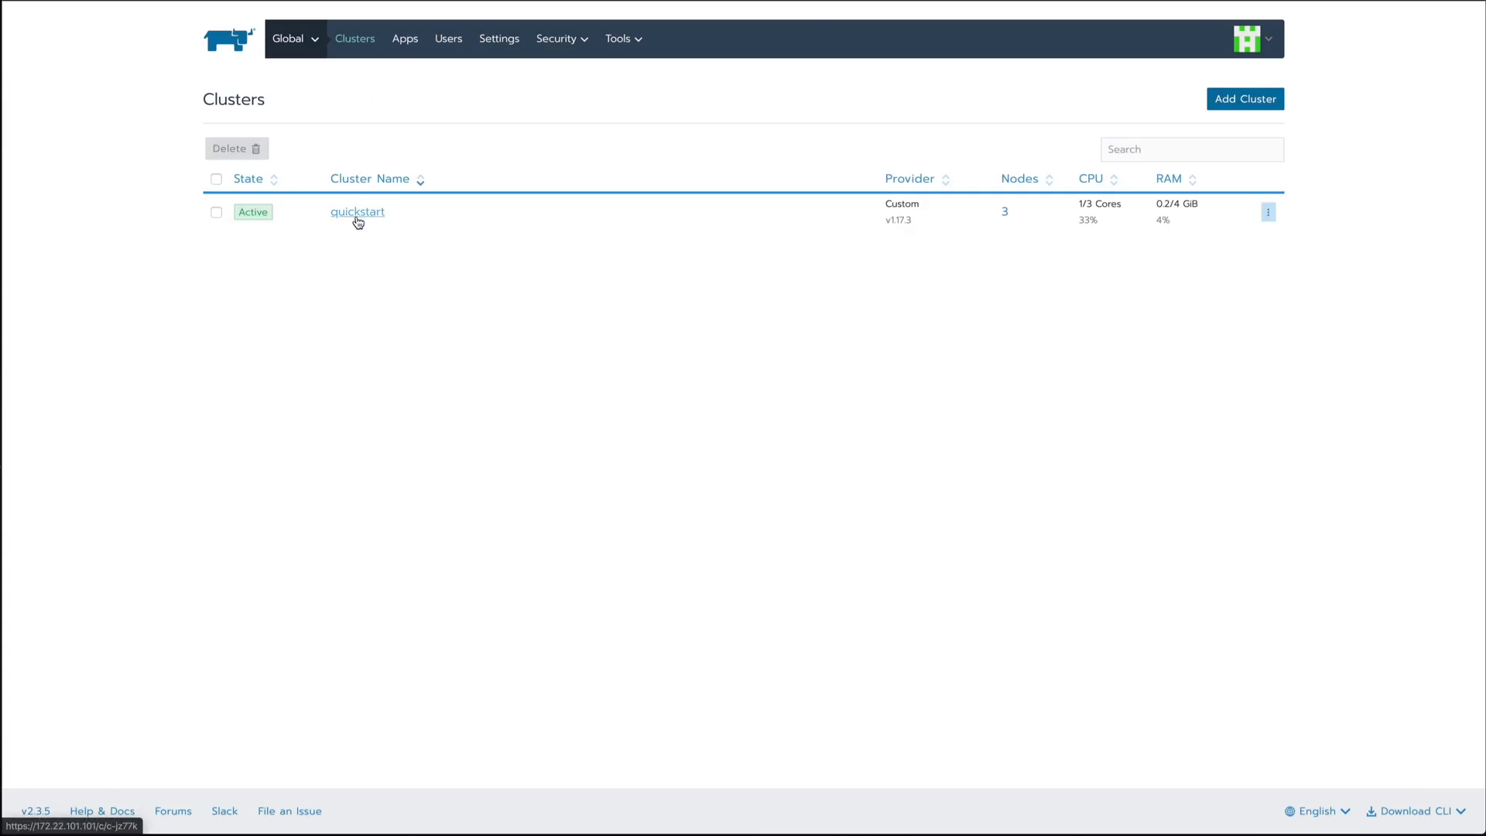
Step: View the quickstart cluster's dashboard in Rancher and bring up its kubeconfig file
{"action": "left_click", "coordinate": [358, 212]}
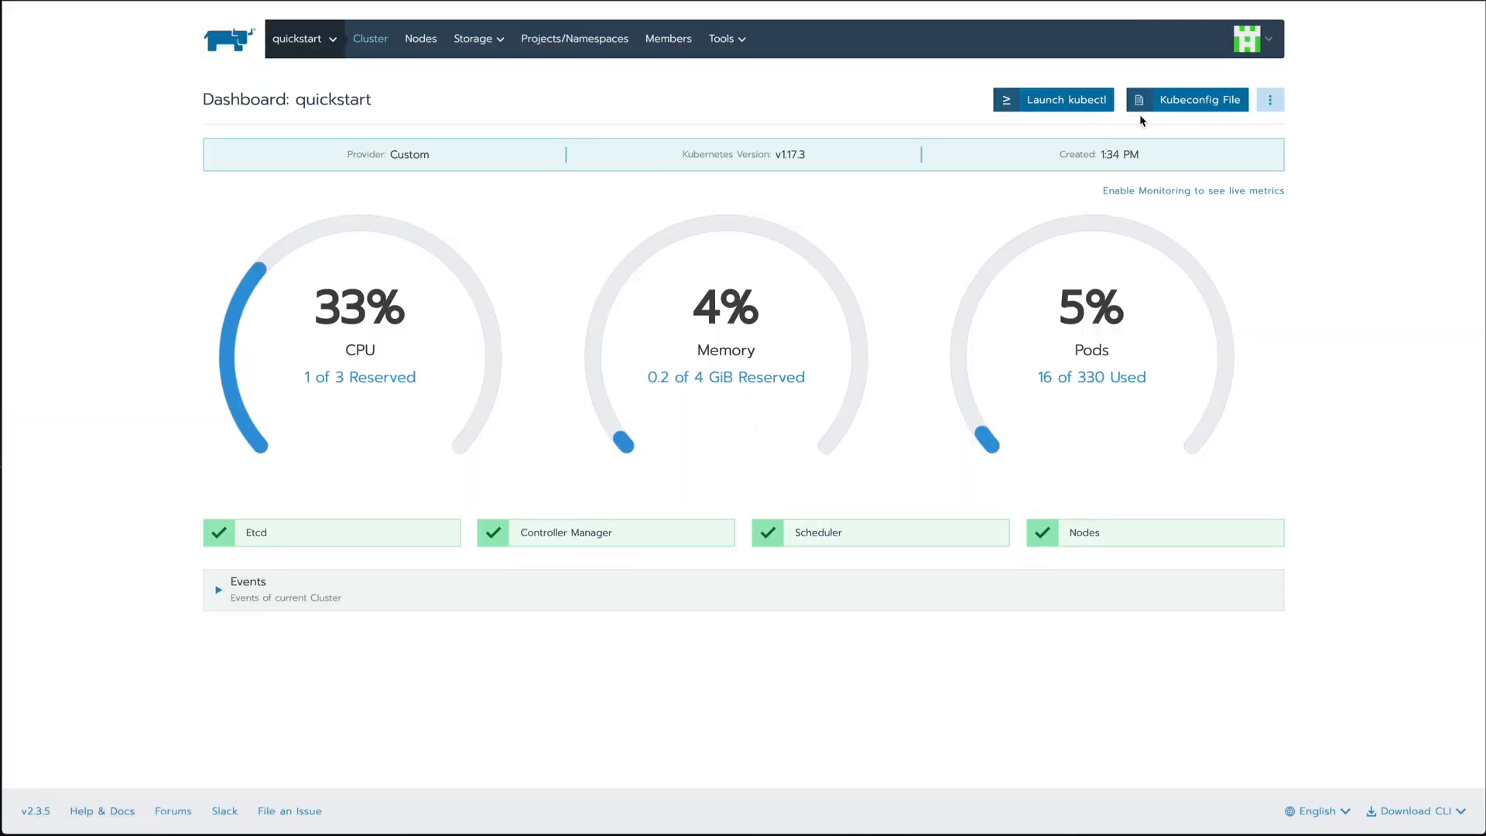
{"action": "left_click", "coordinate": [1187, 99]}
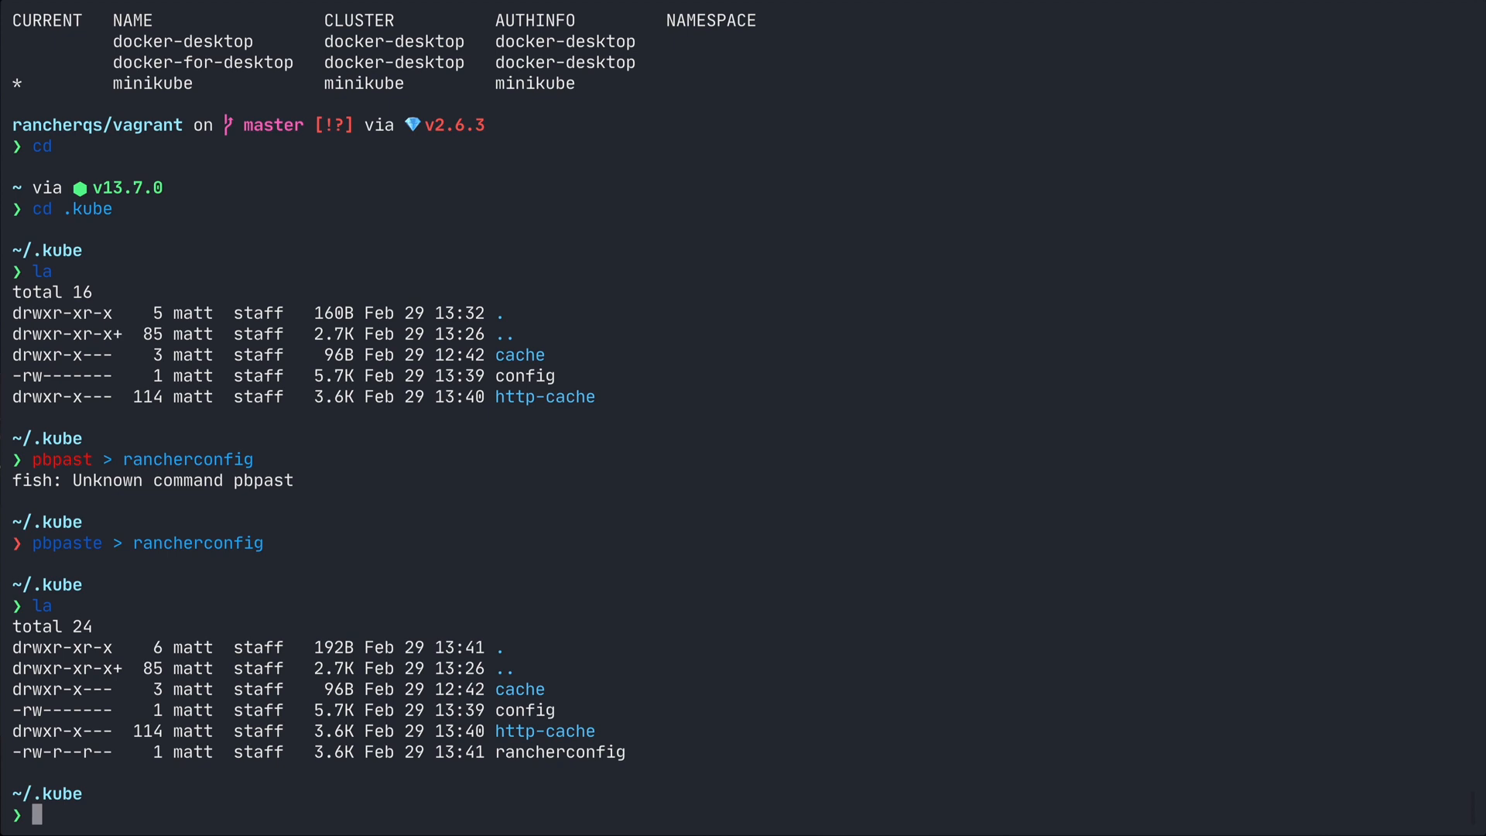
Step: Back up config as origconfig, start bash and merge origconfig with rancherconfig via KUBECONFIG flatten
{"action": "type", "text": "cp config origconfig"}
{"action": "type", "text": "la"}
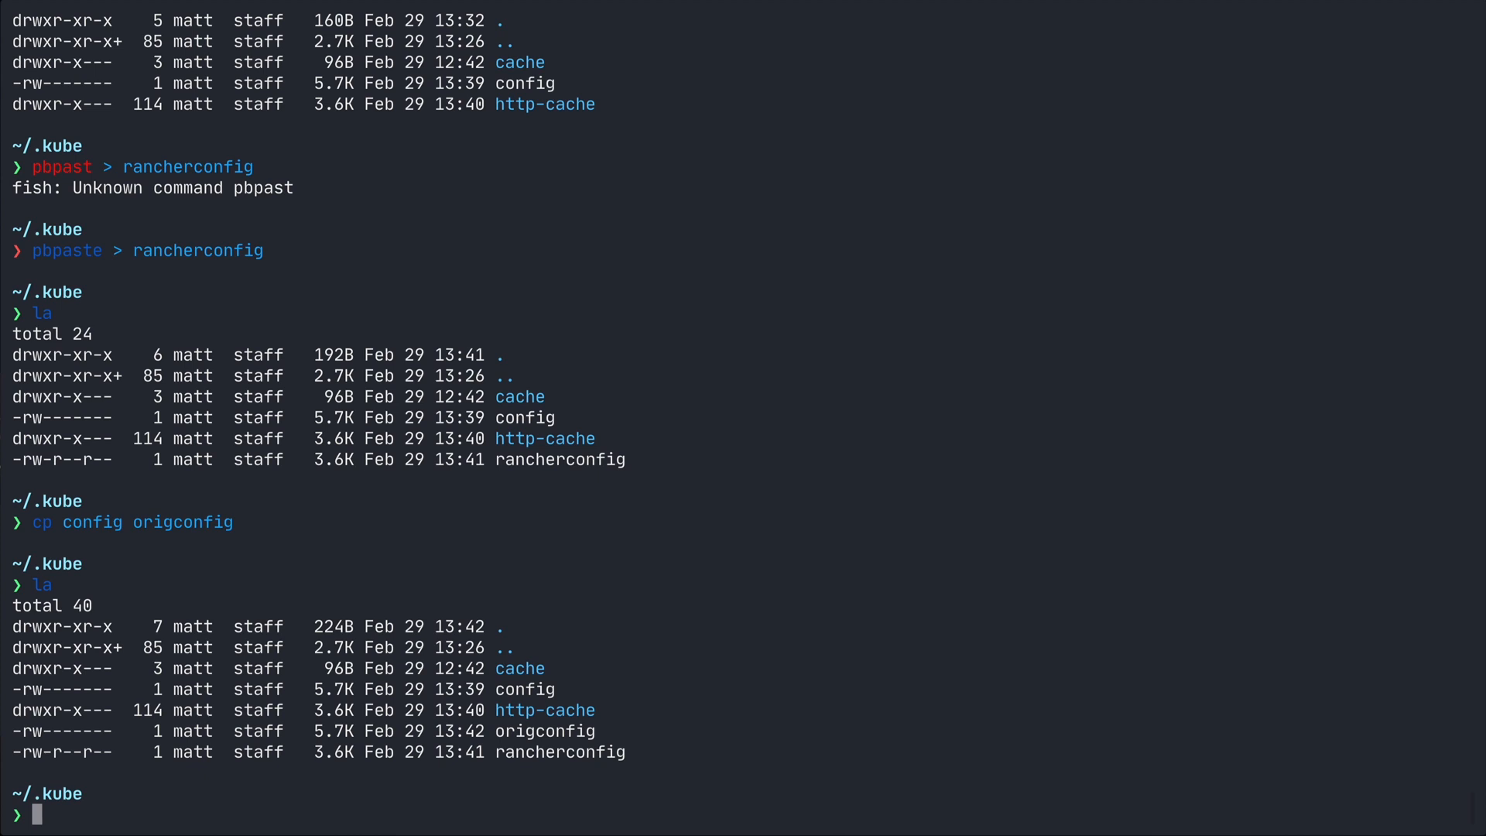
{"action": "type", "text": "bash"}
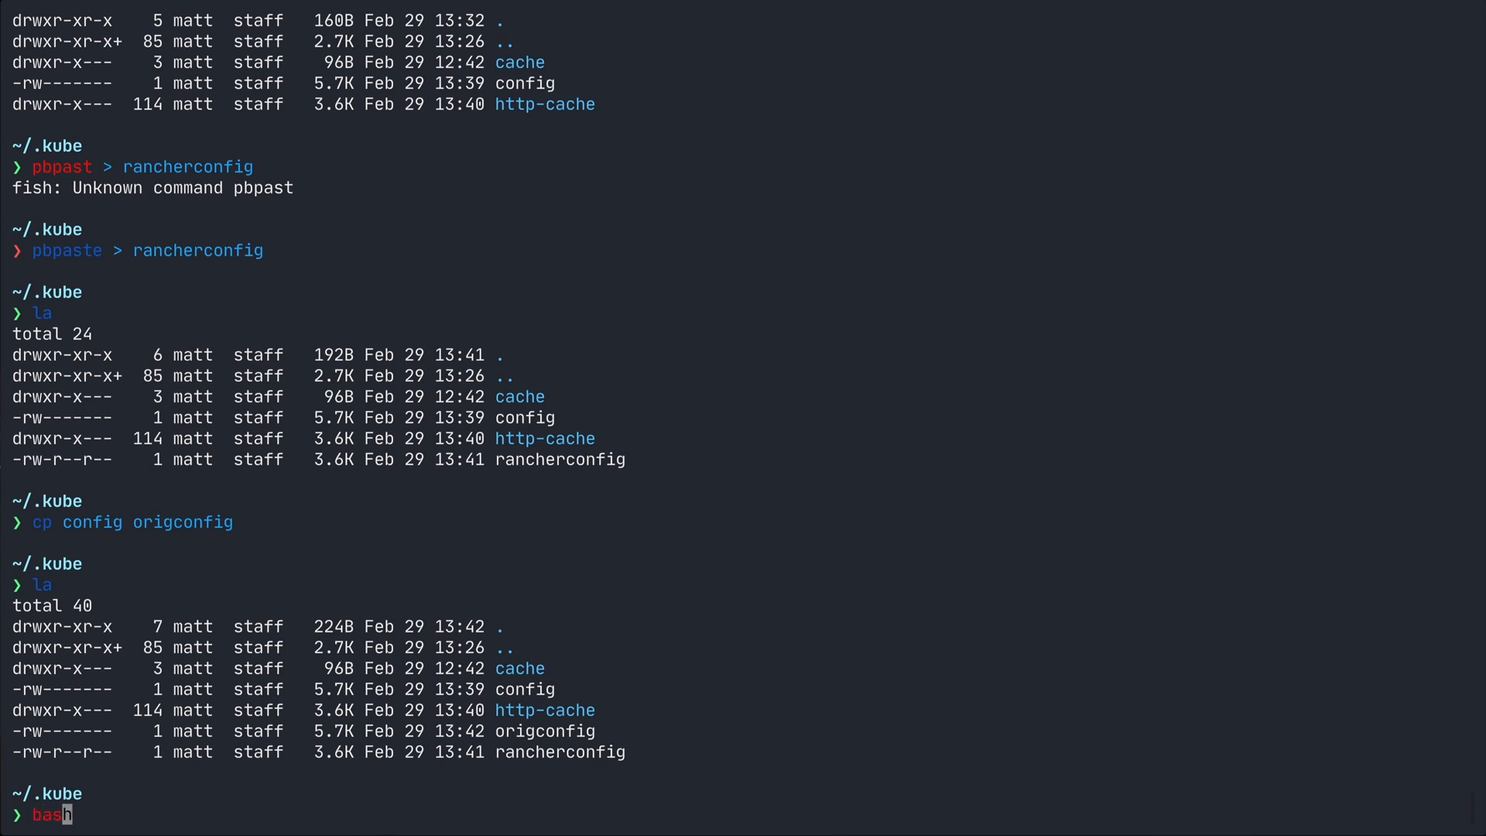
{"action": "key", "text": "enter"}
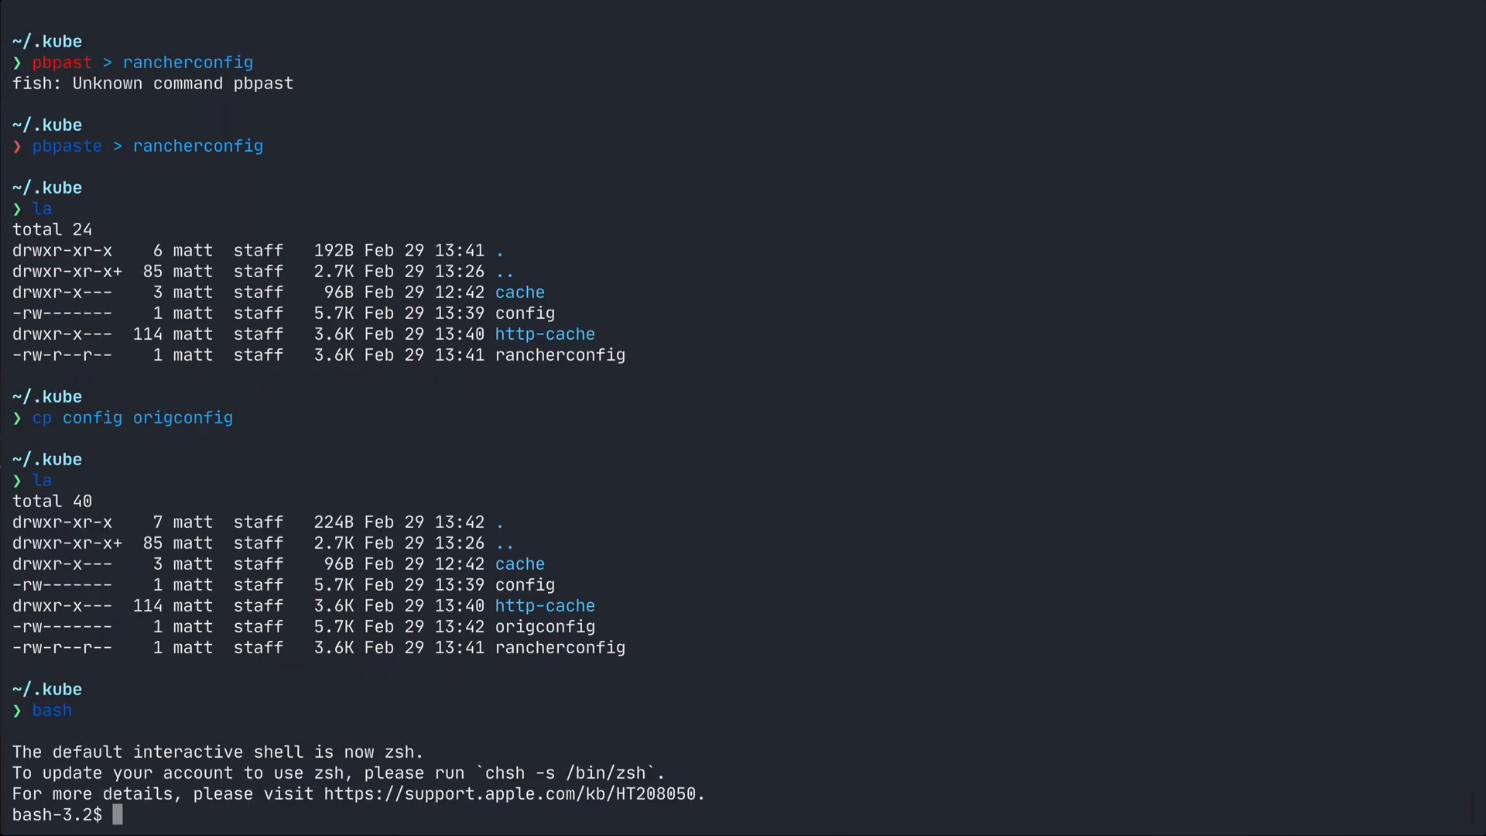
{"action": "type", "text": "KUBECONFIG=~/.kube/origconfig:~/.kube/rancherconfig kubectl config view --flatten > ~/.kube/config"}
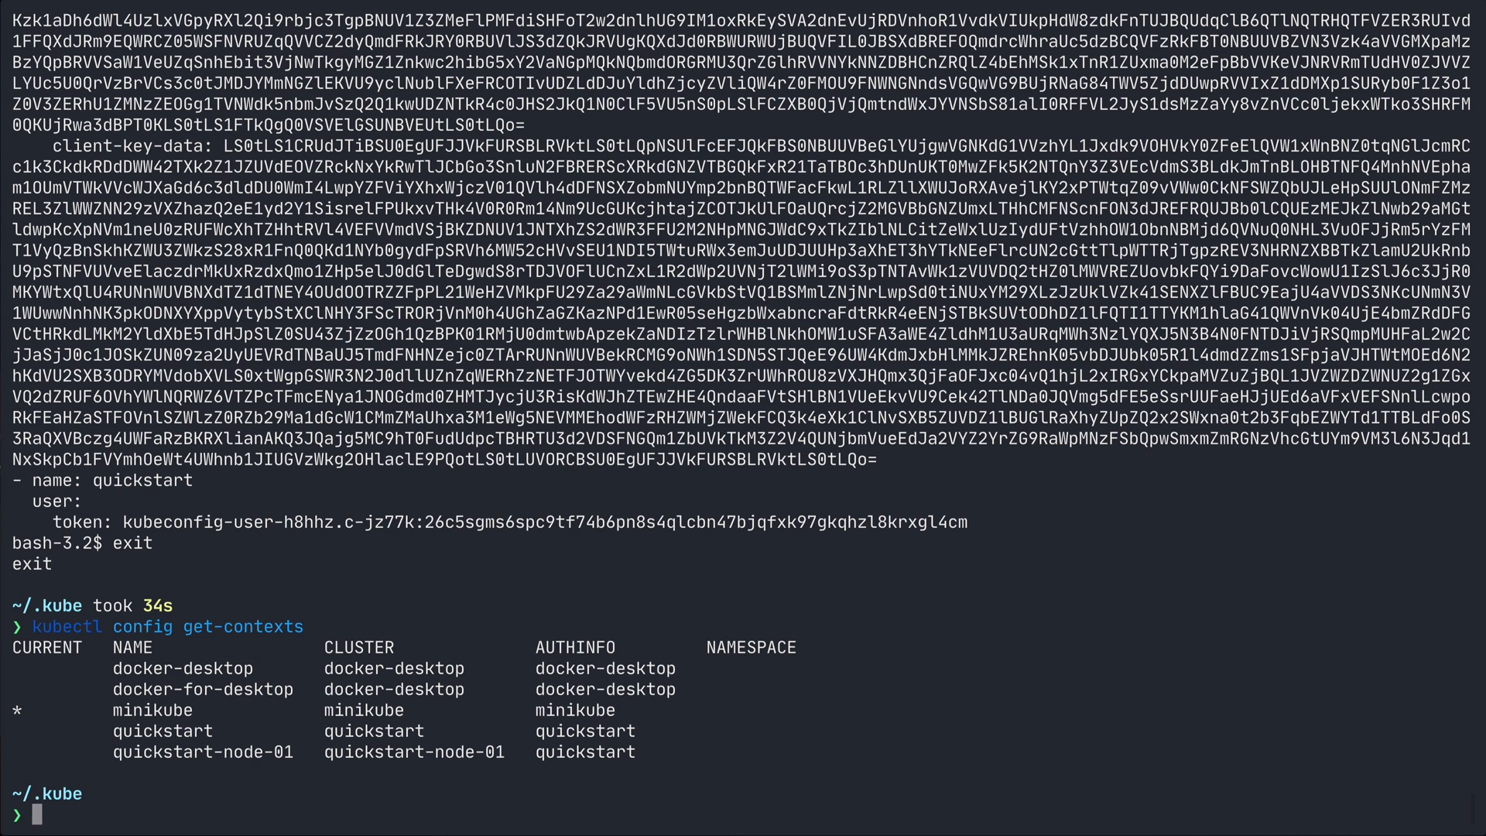
Step: Switch kubectl context, list pods there, and install kubectx with Homebrew
{"action": "type", "text": "kubectl config use-context docker-desktop"}
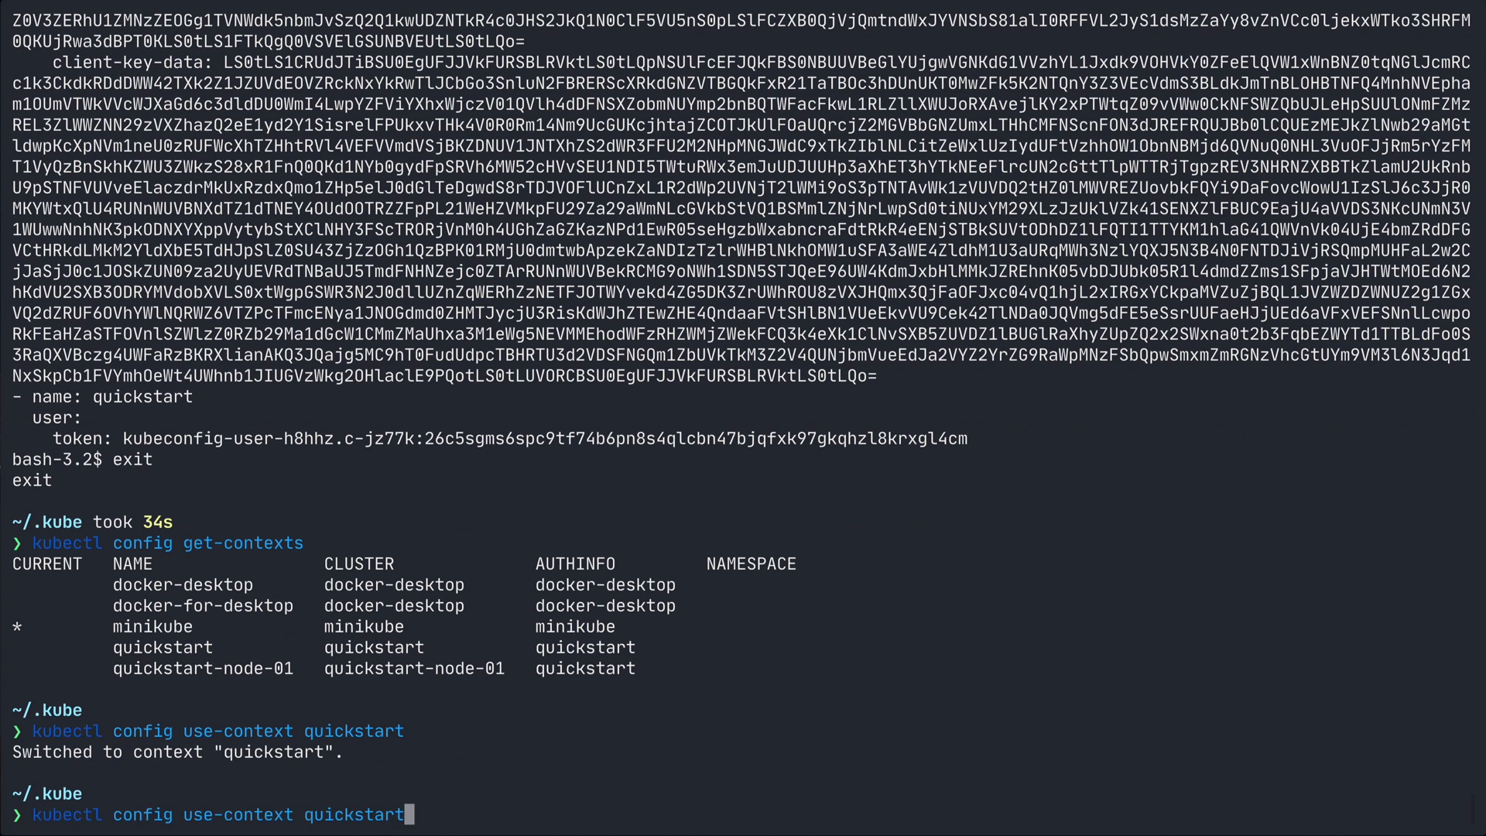
{"action": "type", "text": "bash"}
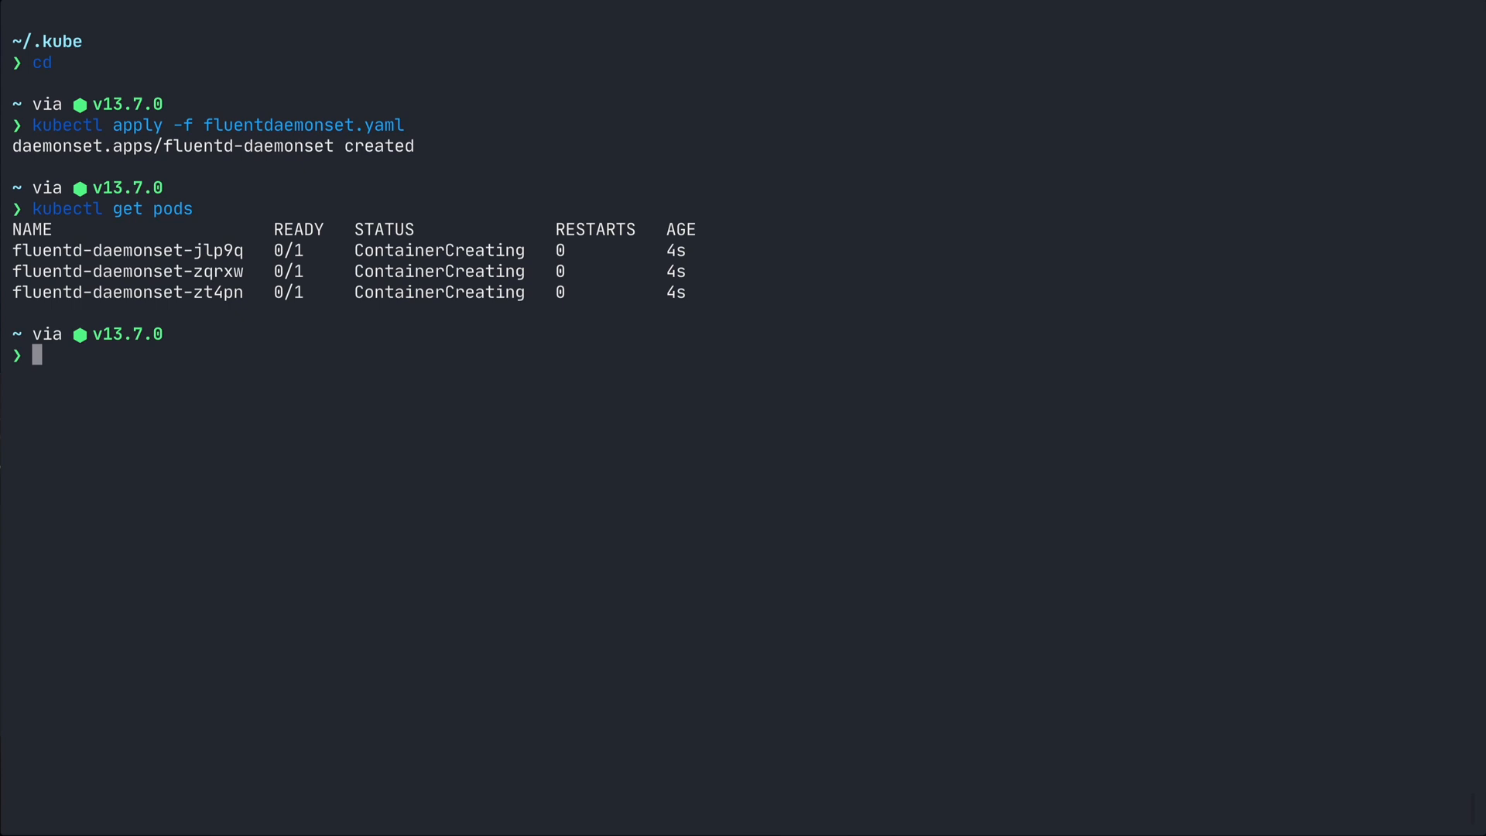
{"action": "type", "text": "kubectl get pods"}
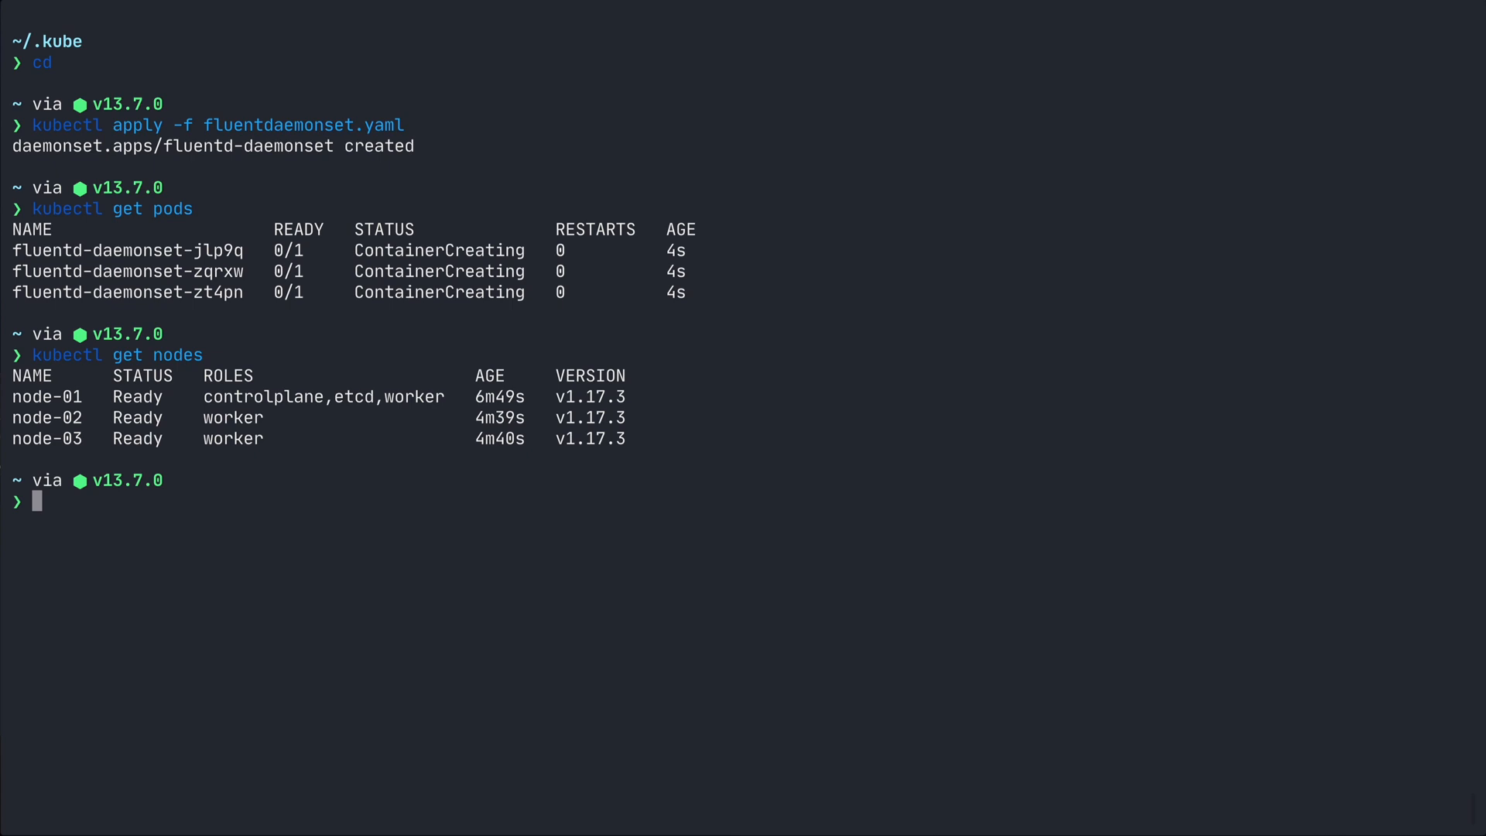
{"action": "type", "text": "brew install kubectx"}
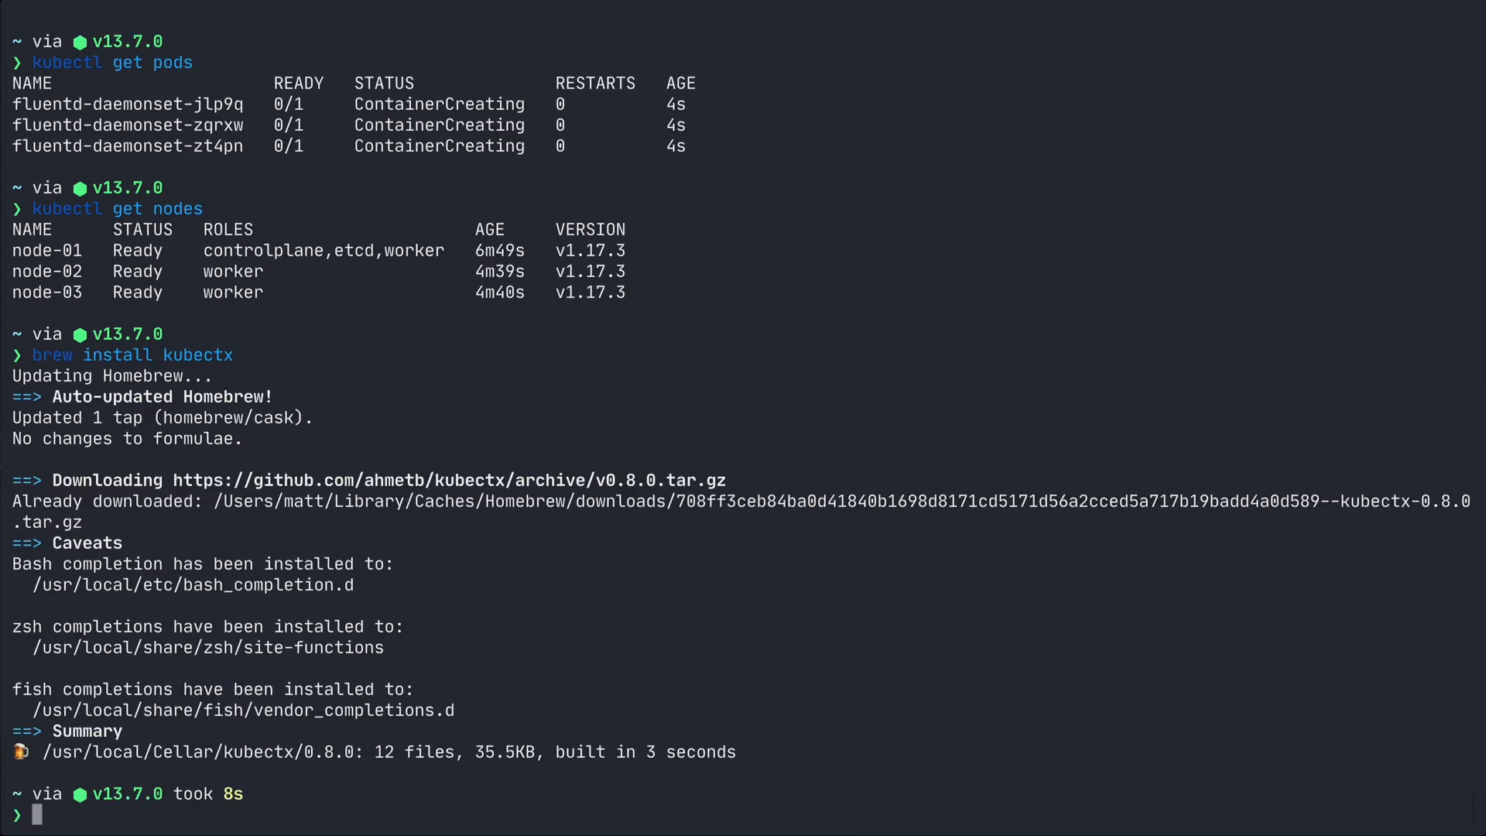
Step: Run kubectx to switch back to the minikube context and list its nodes
{"action": "type", "text": "kubectx"}
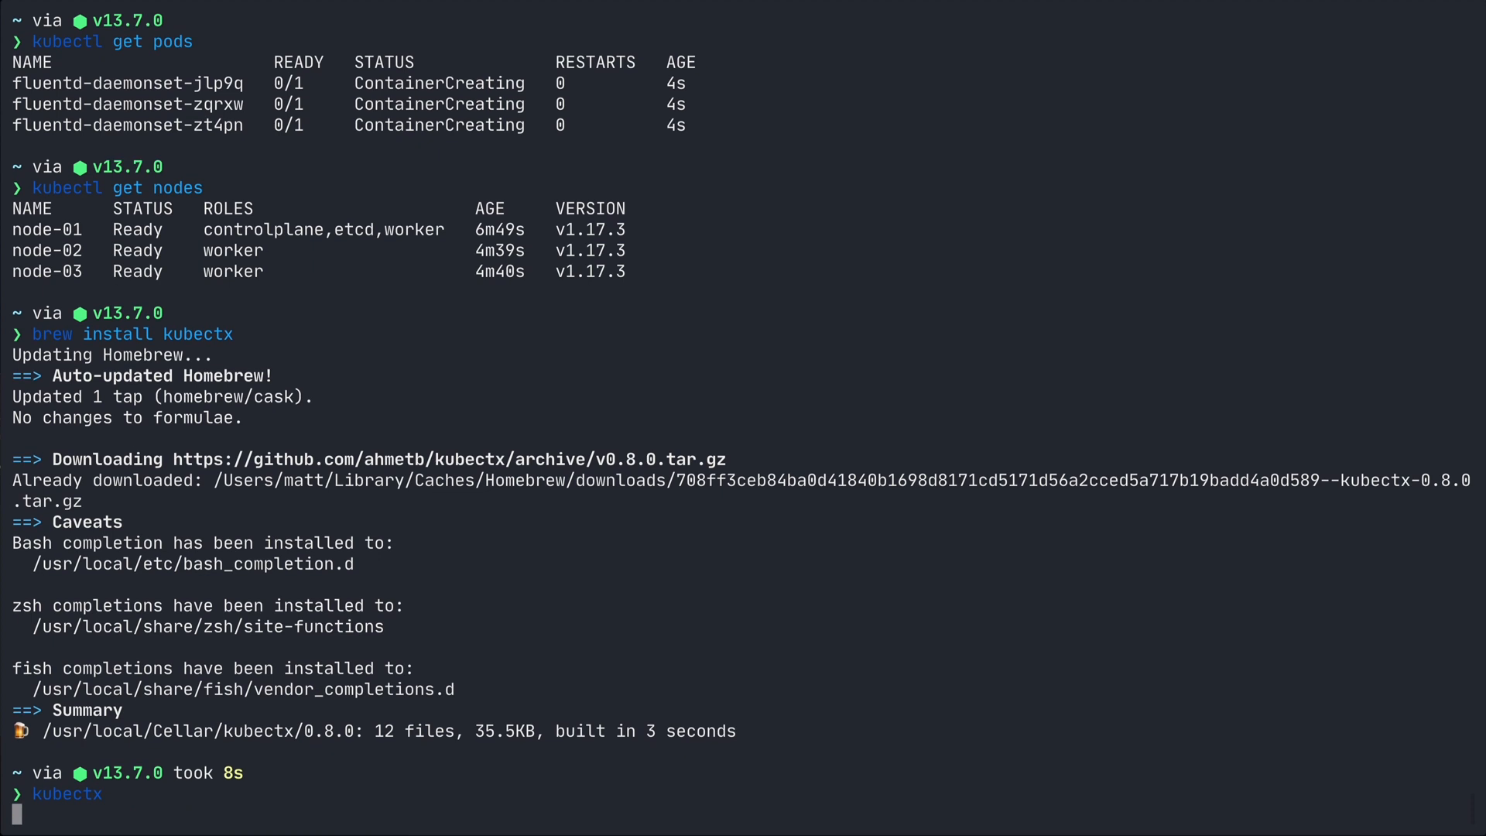
{"action": "key", "text": "enter"}
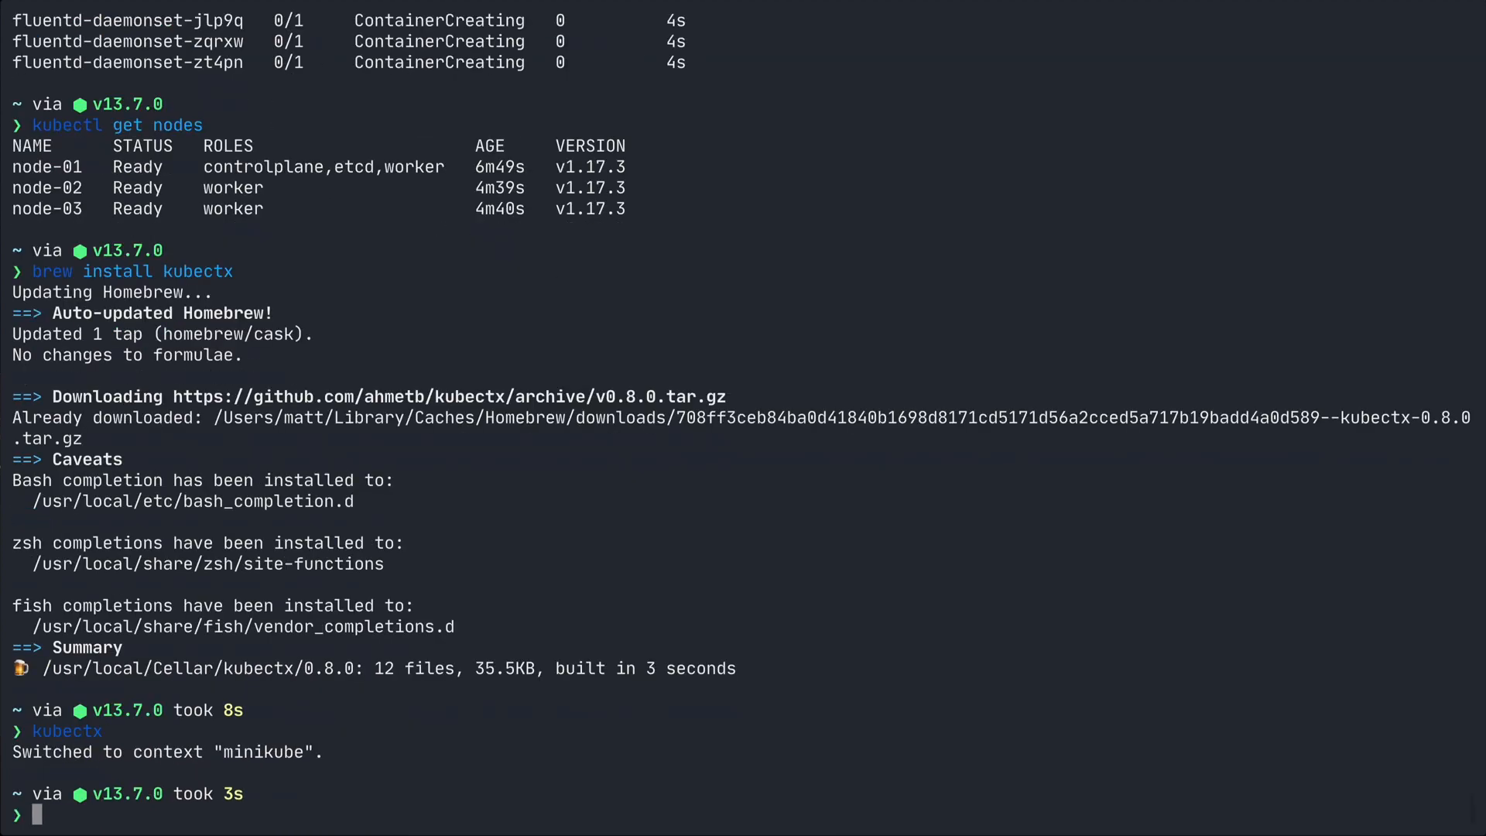
{"action": "type", "text": "kubectl get nodes"}
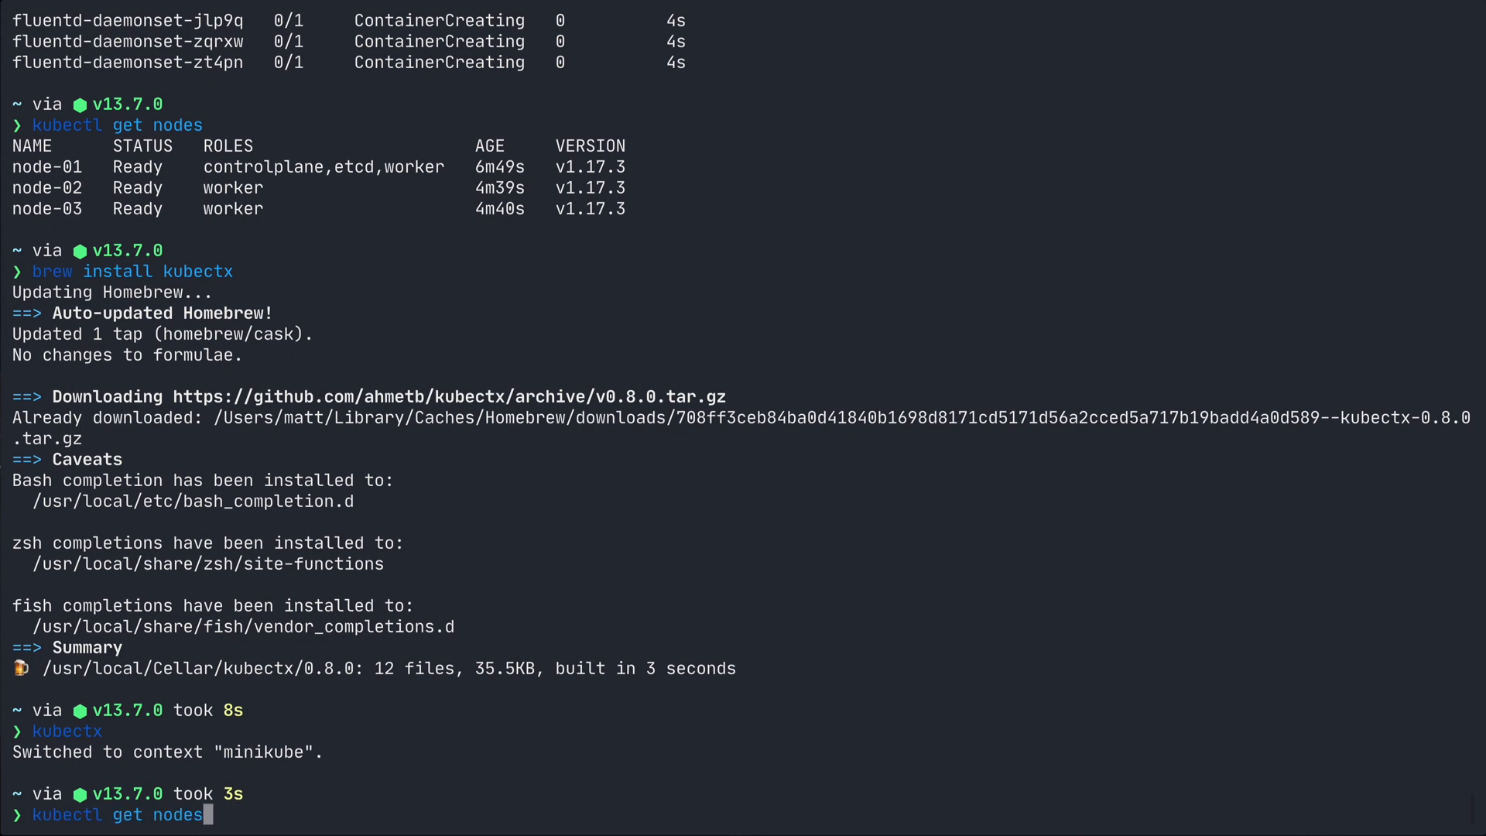